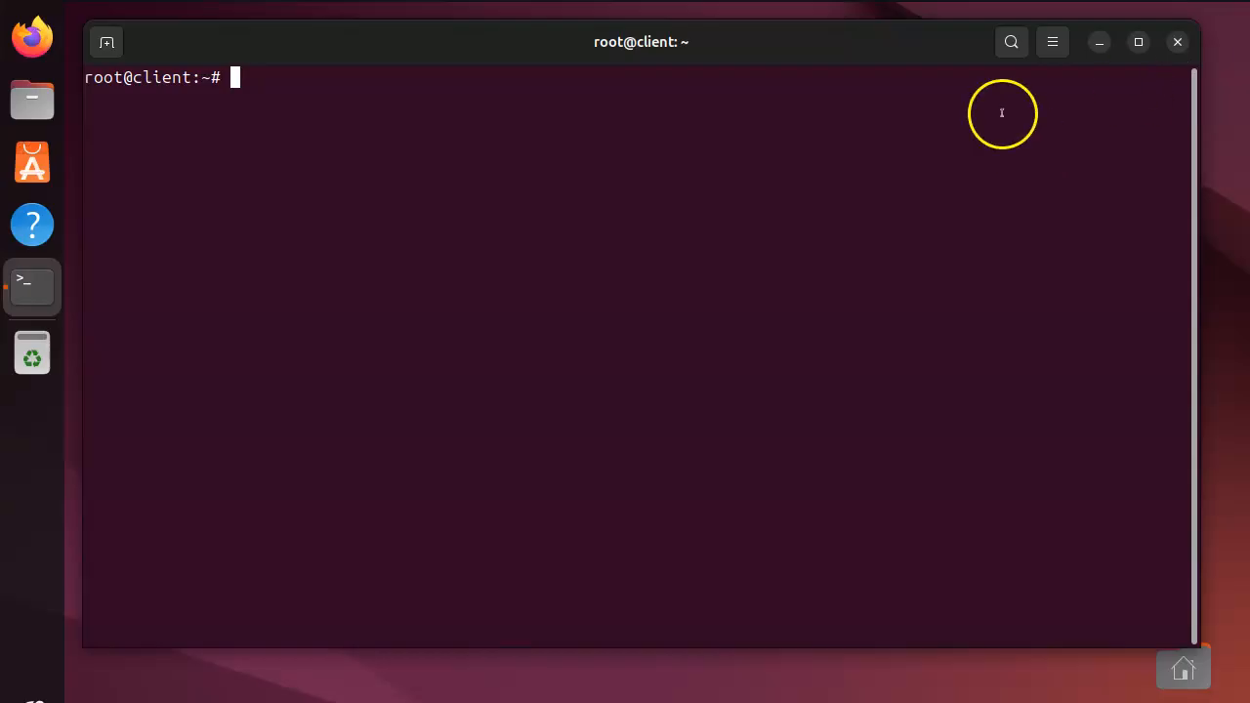
pyautogui.moveTo(582, 215)
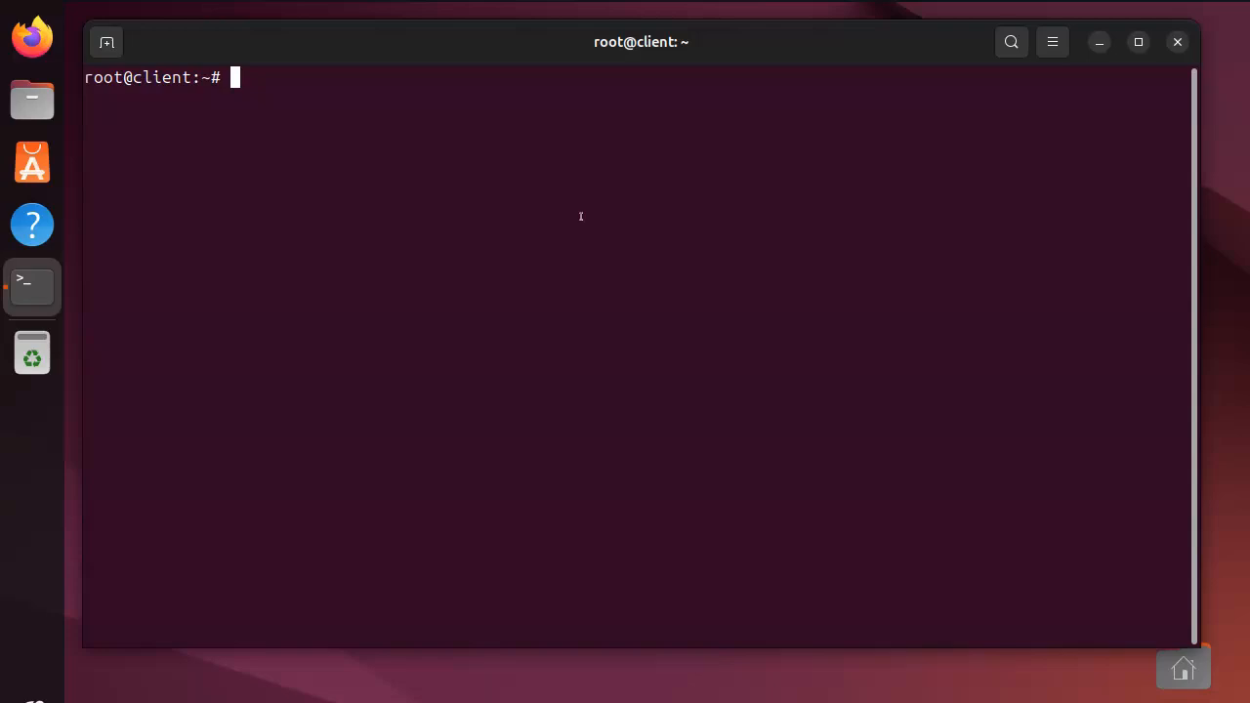
# Install the tftpd-hpa server and tftp-hpa client packages with apt.
pyautogui.write('apt ins')
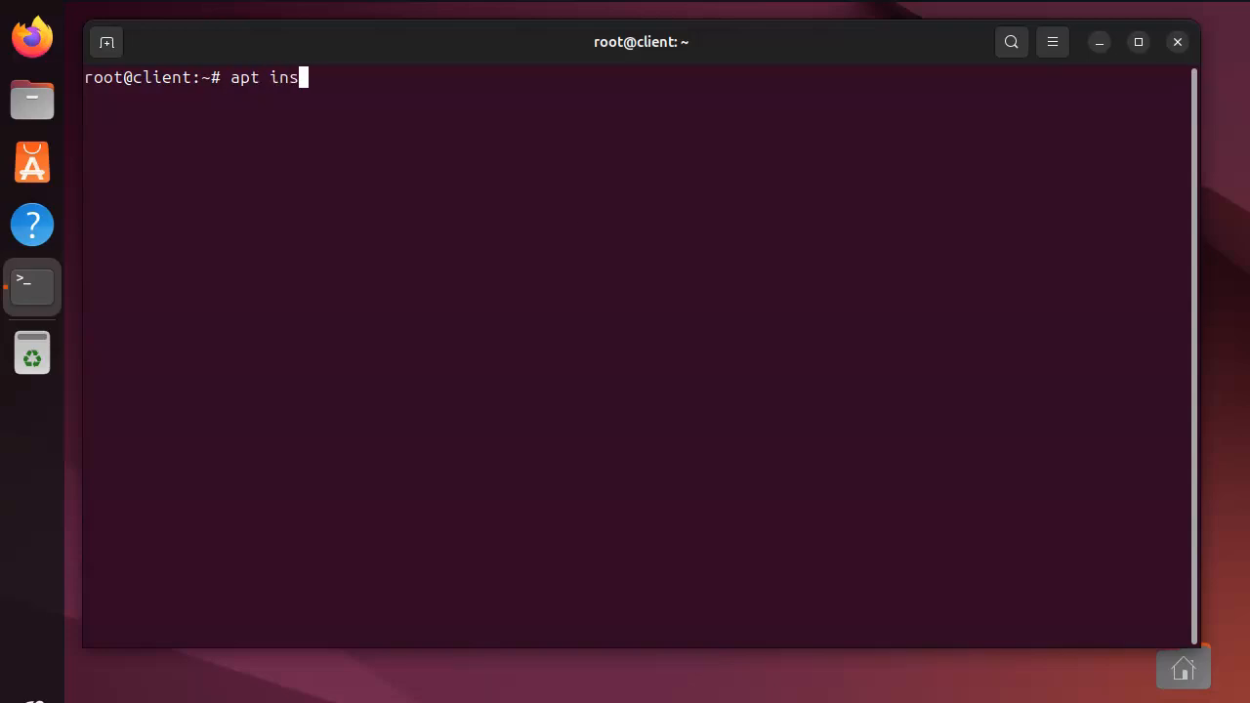
pyautogui.write('tall tft')
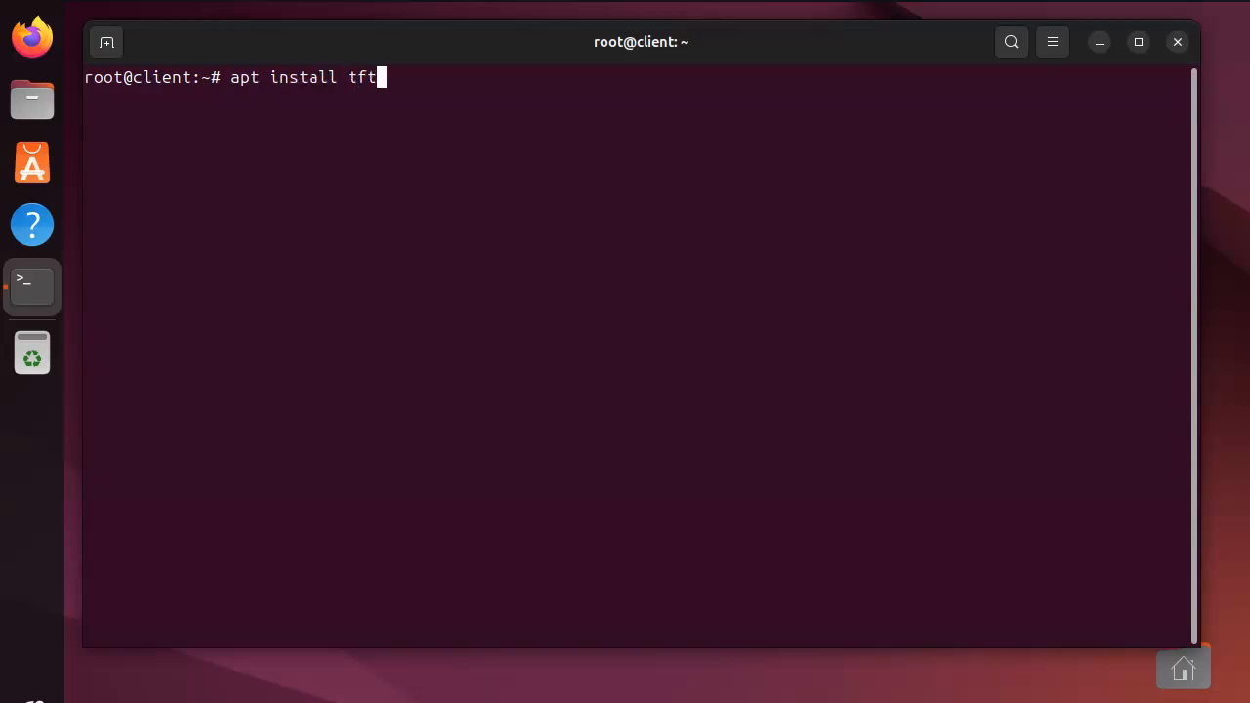
pyautogui.write('pd-')
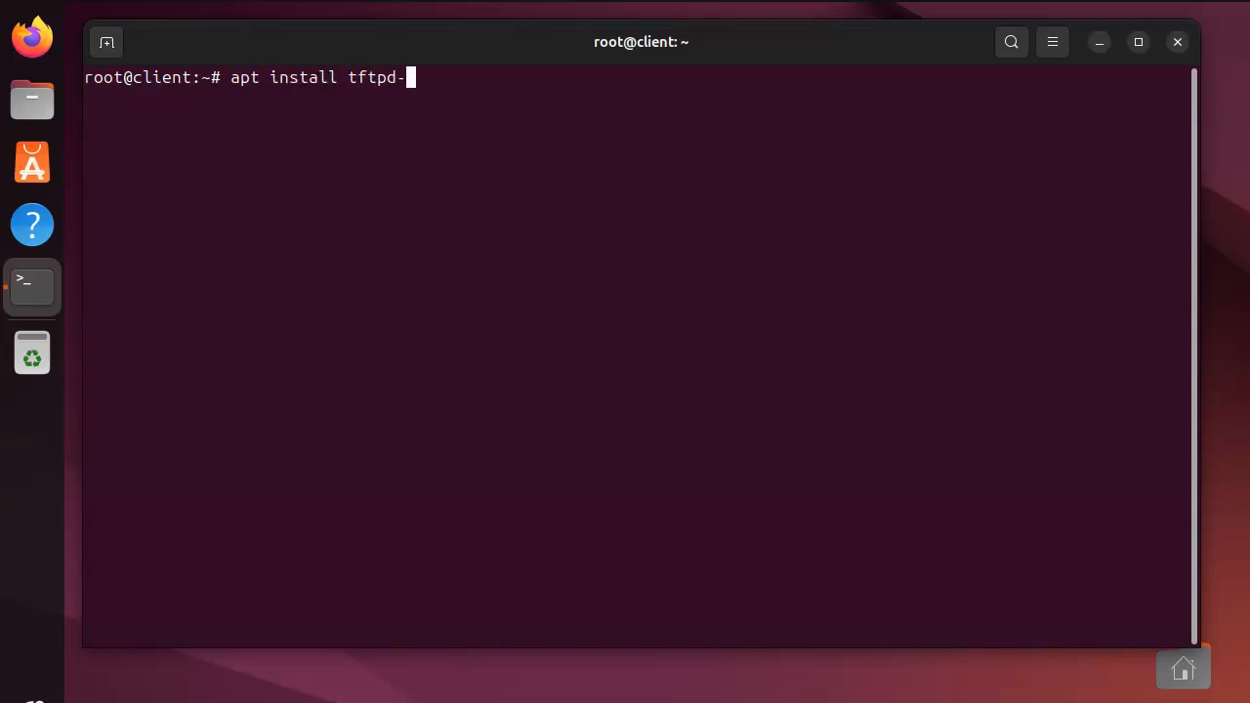
pyautogui.write('hpa')
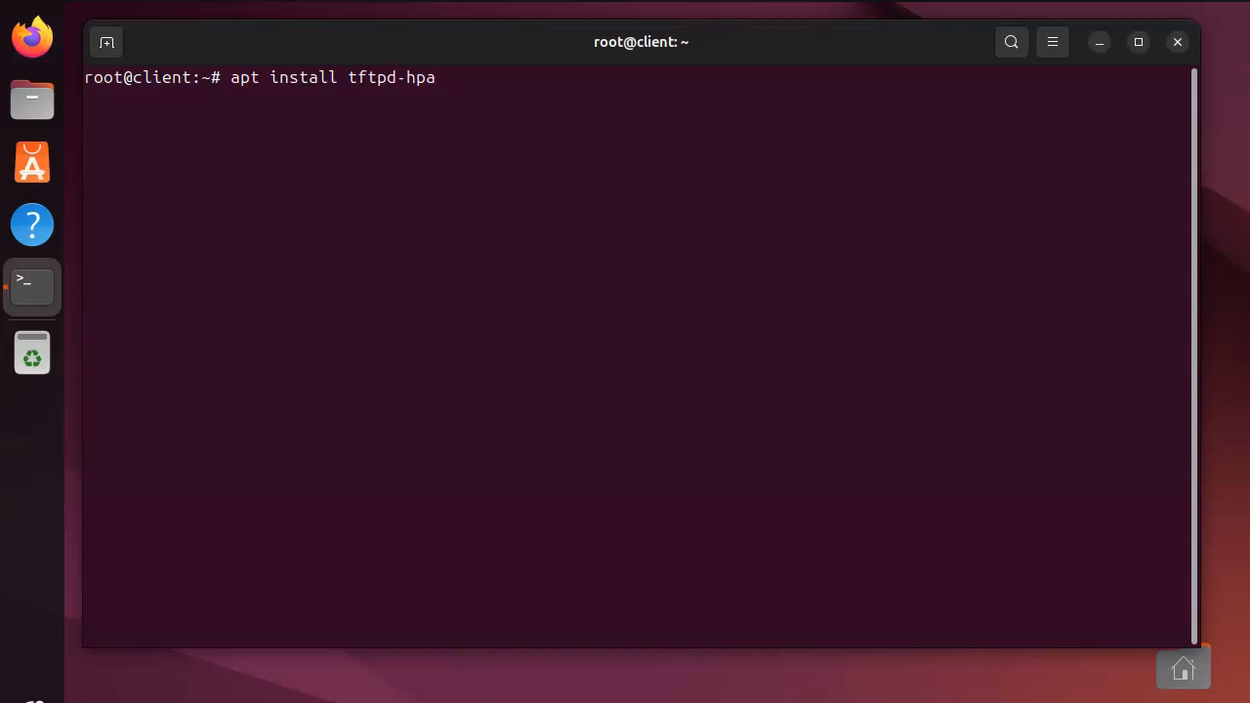
pyautogui.write('tftp')
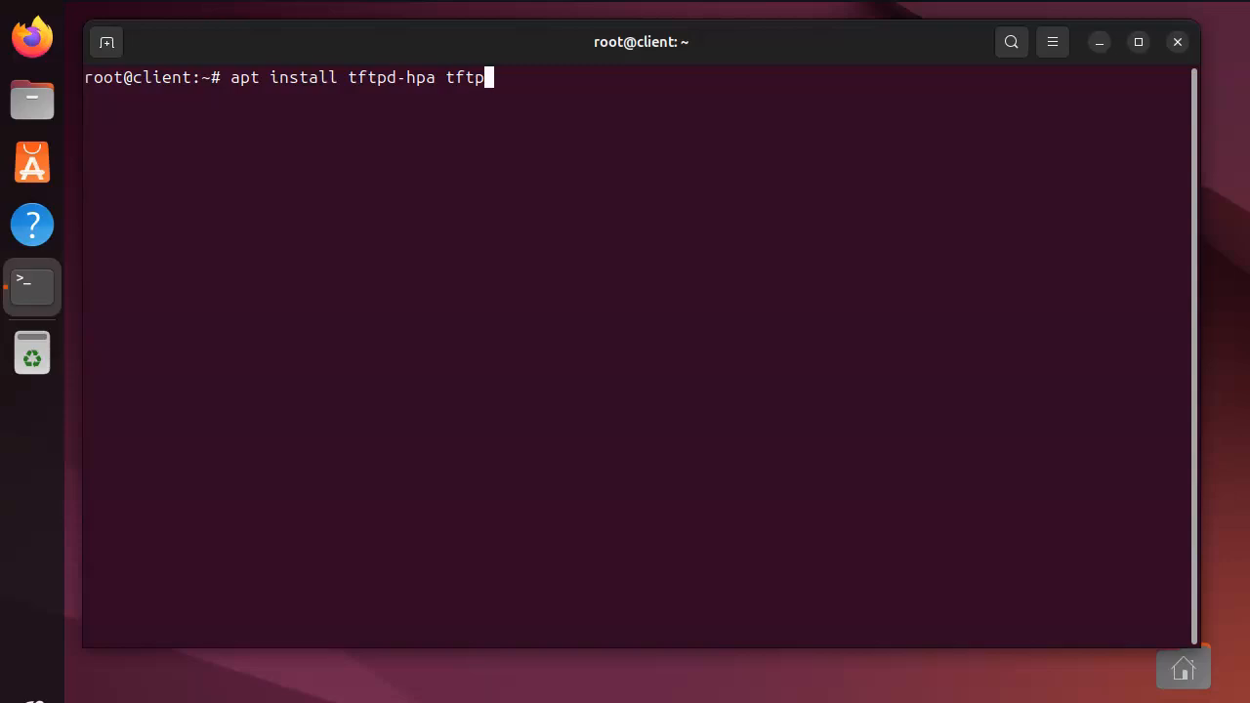
pyautogui.write('-hpa')
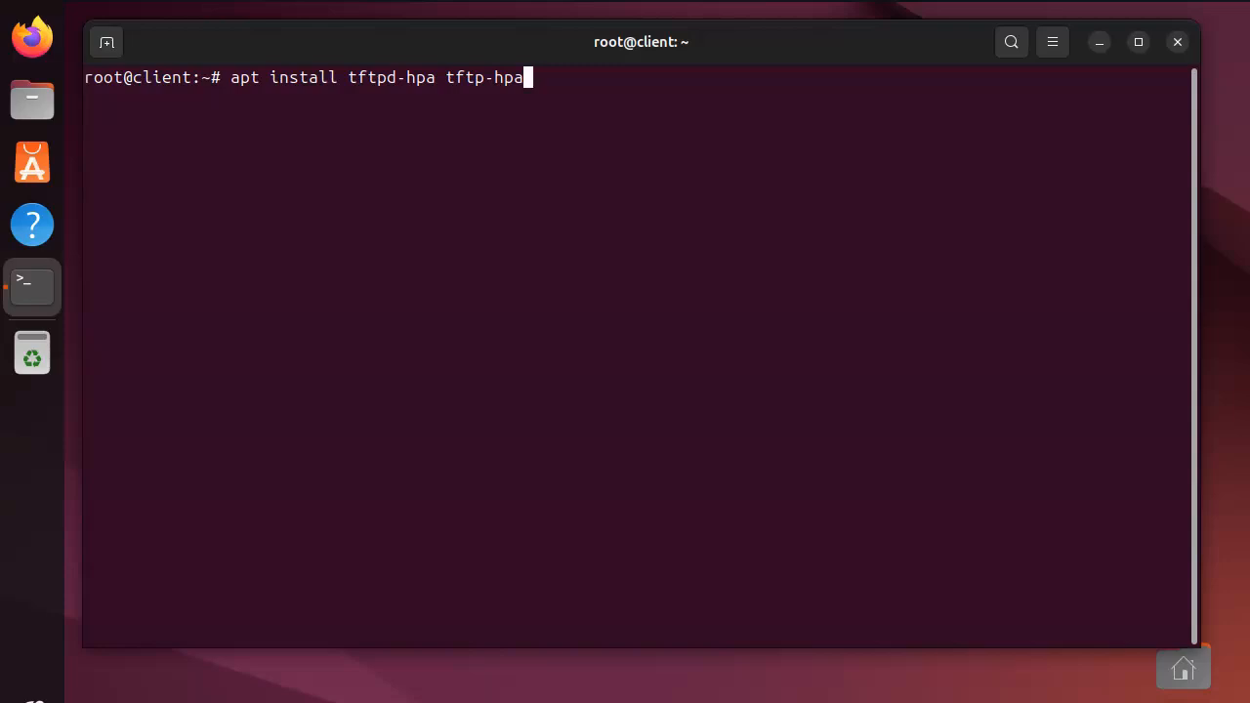
pyautogui.press('Return')
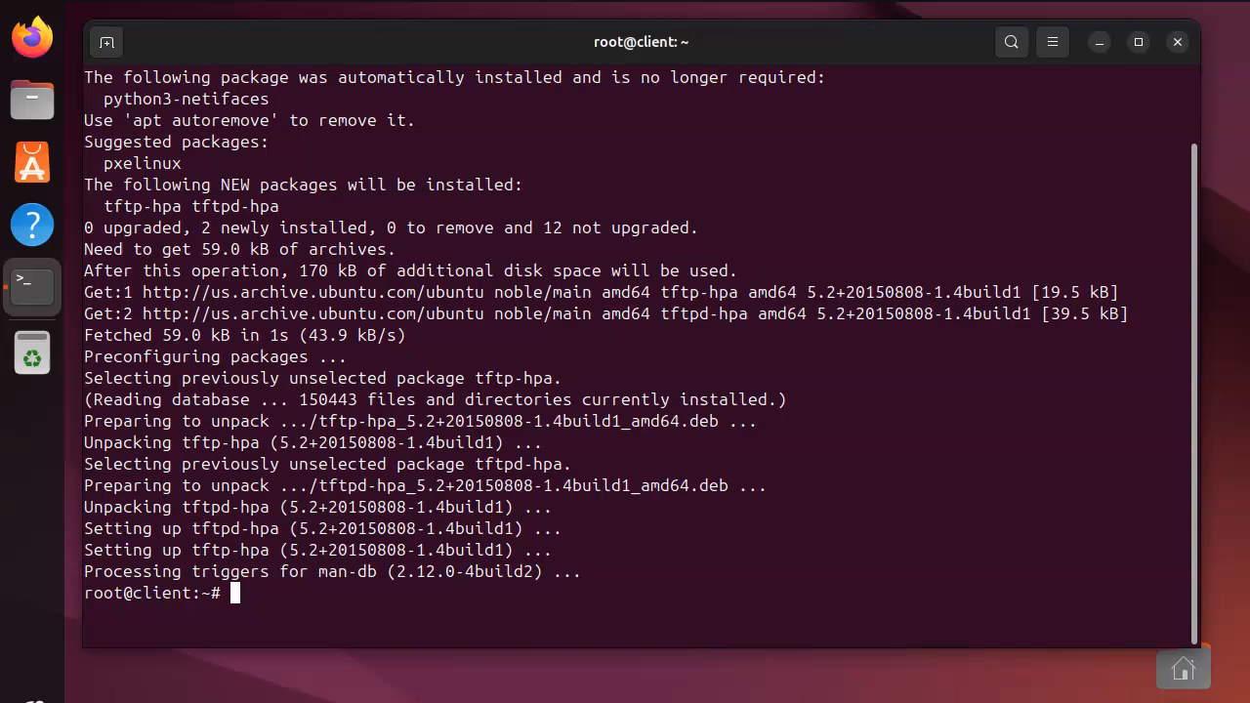
# Start the tftpd-hpa service with systemctl.
pyautogui.write('syst')
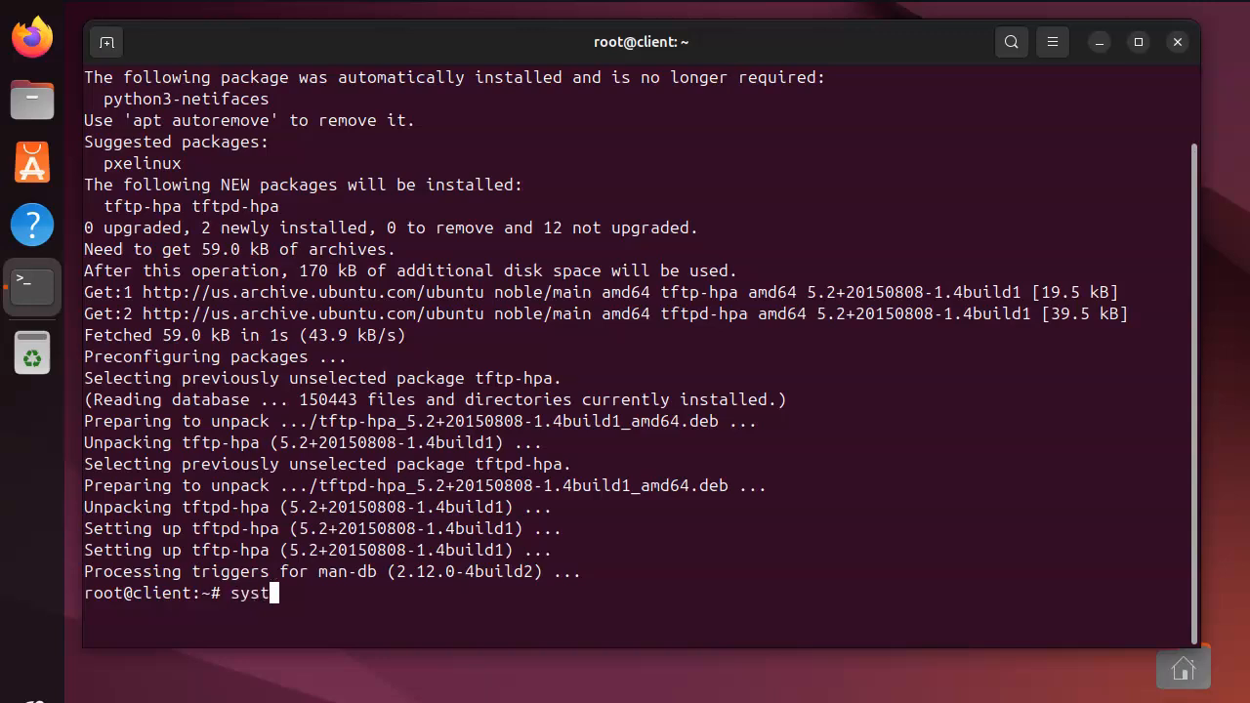
pyautogui.write('emctl sta')
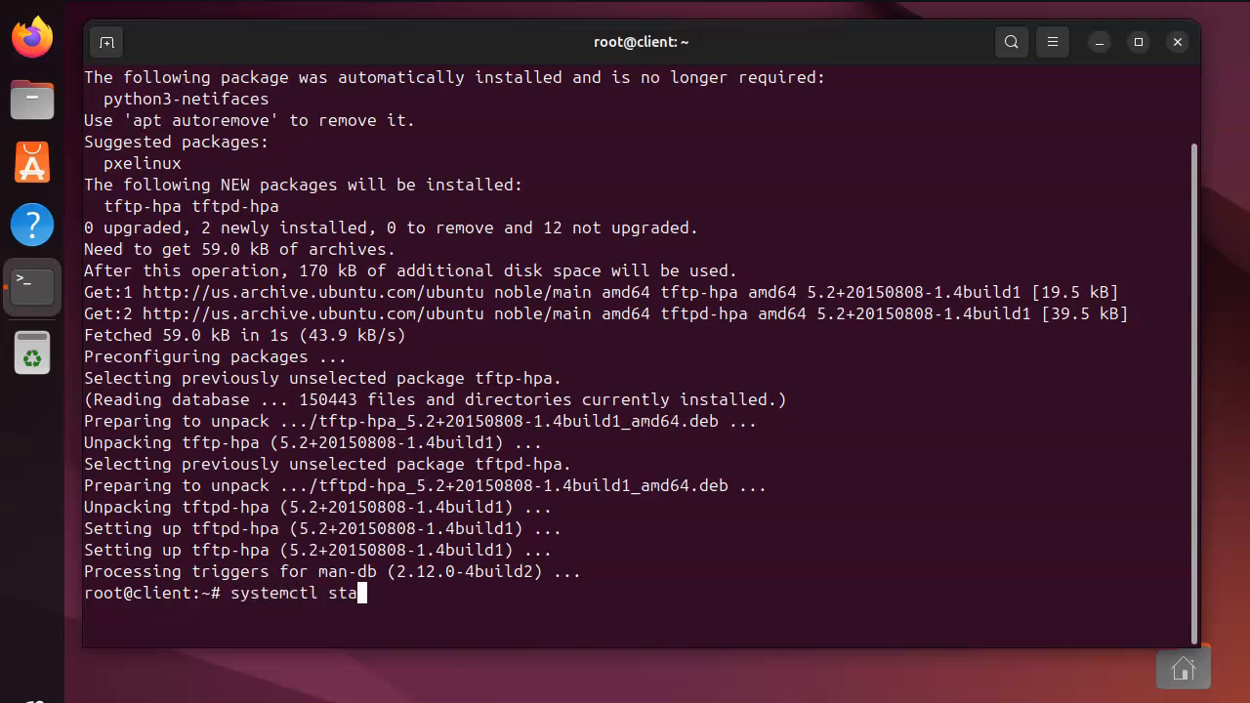
pyautogui.write('rt tftp')
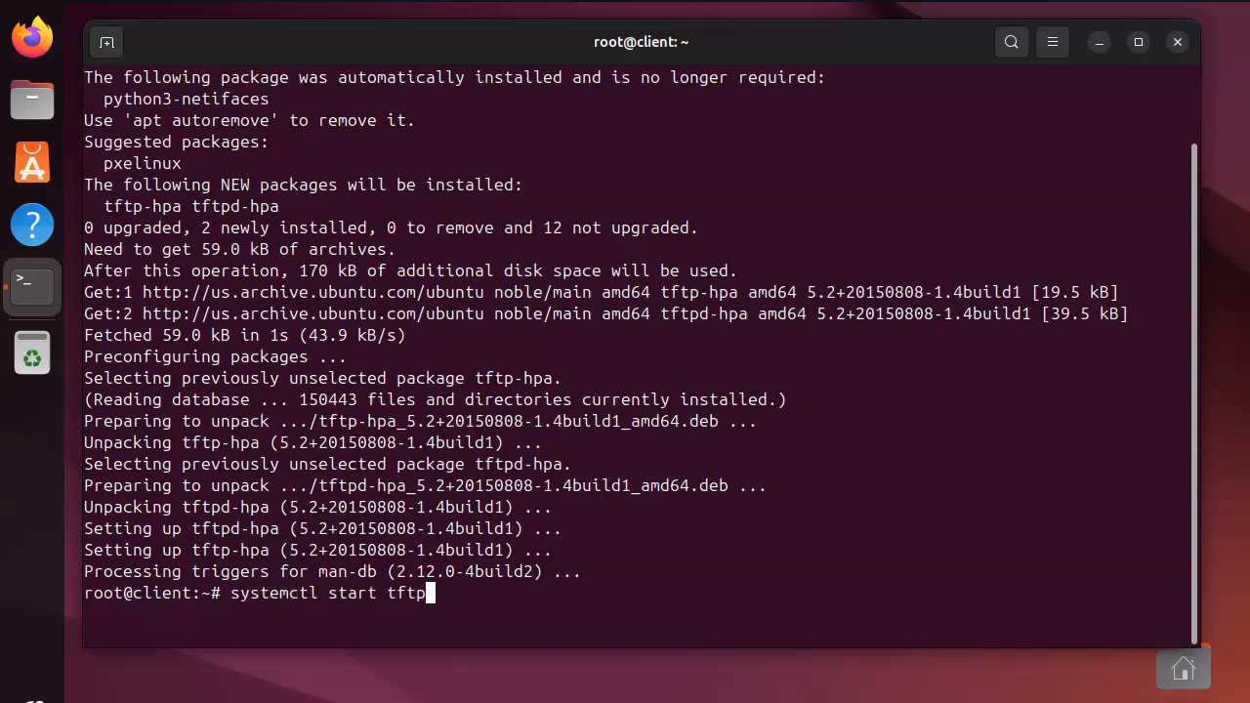
pyautogui.write('d')
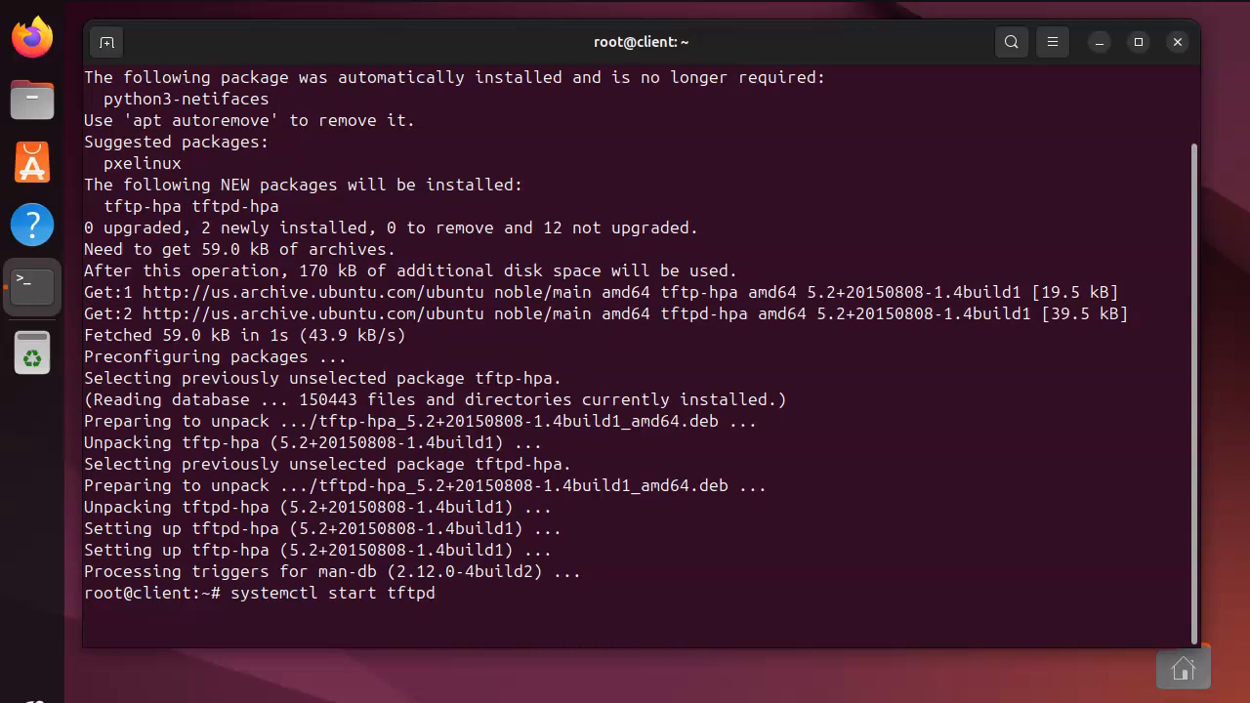
pyautogui.press('Return')
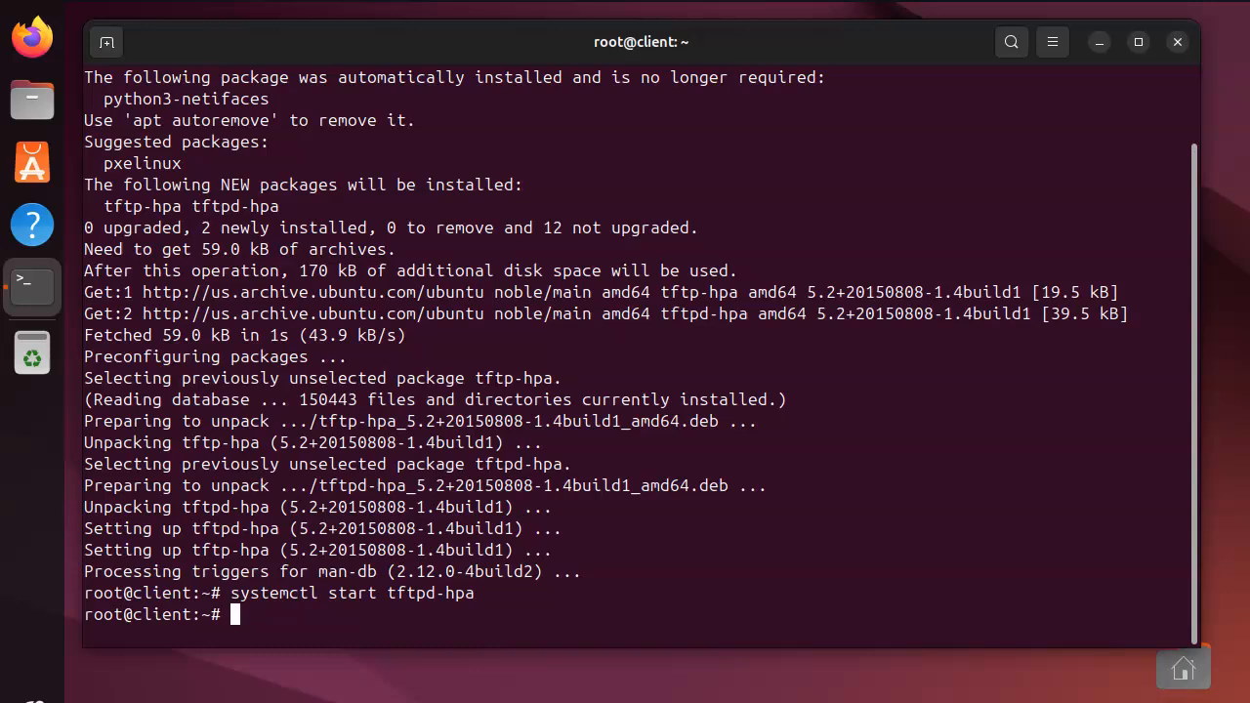
# Enable the tftpd-hpa service to run at boot with systemctl.
pyautogui.write('systemctl start tftpd-hpa')
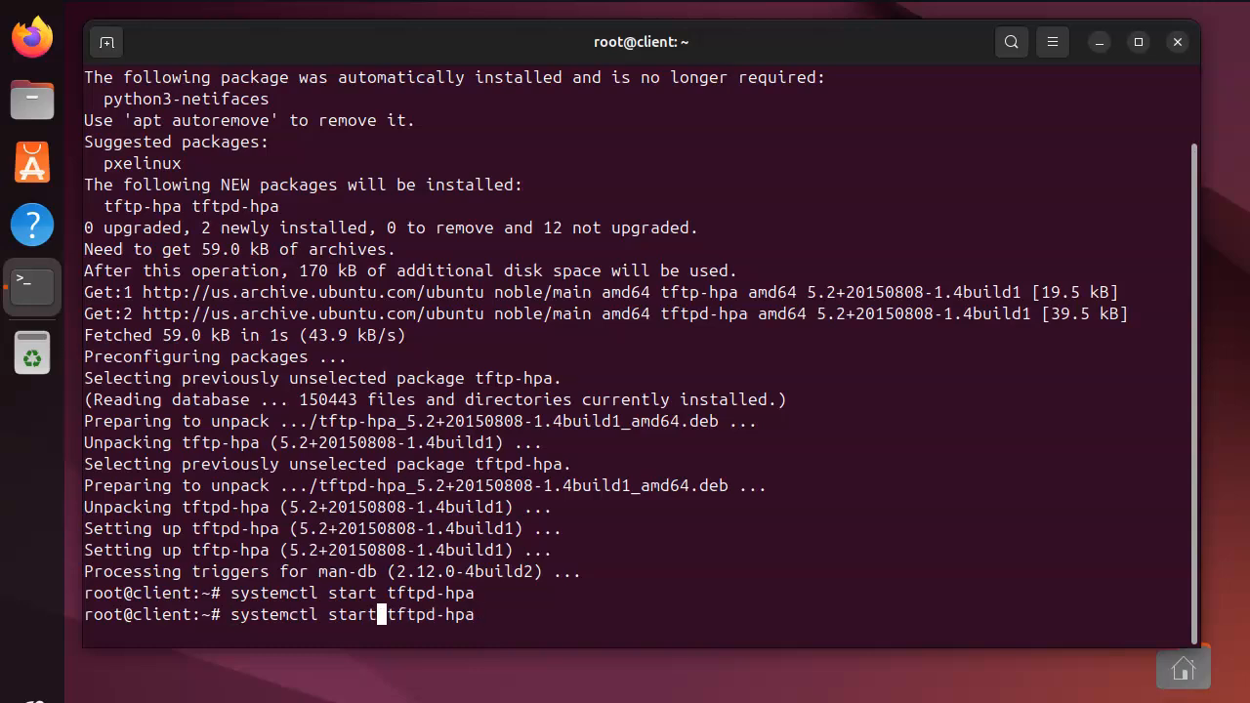
pyautogui.write('enabl')
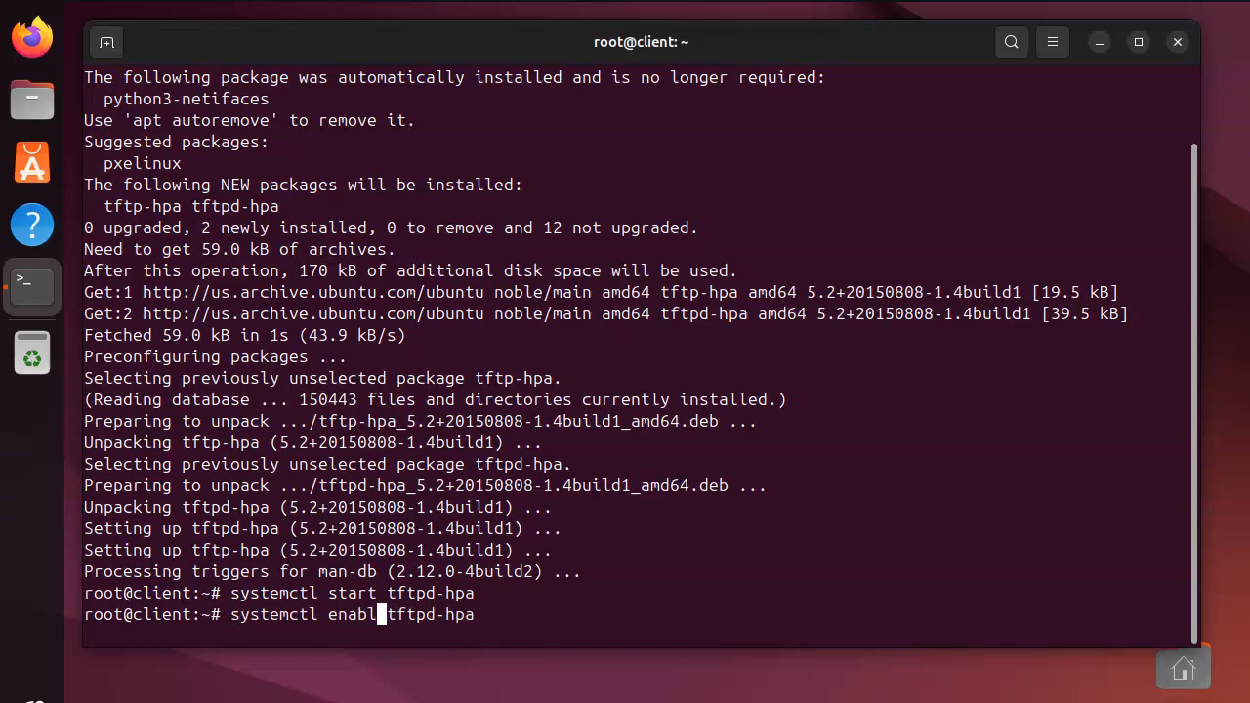
pyautogui.write('e')
pyautogui.press('Return')
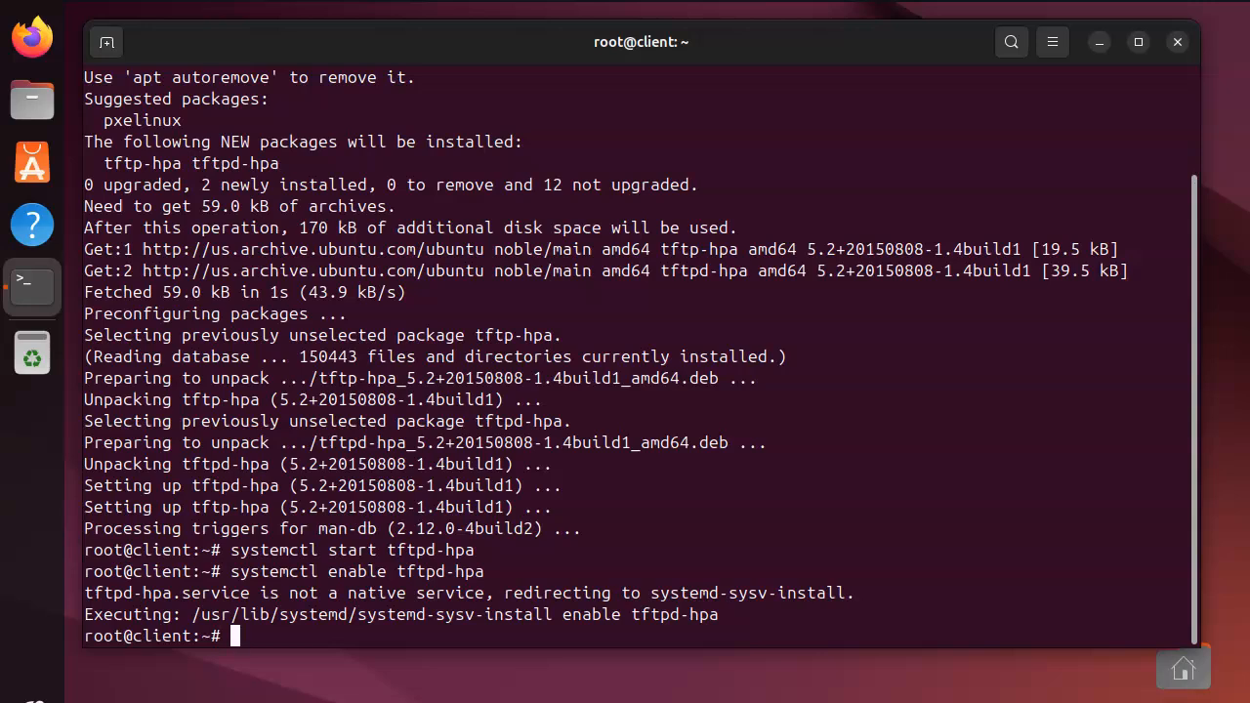
pyautogui.write('le')
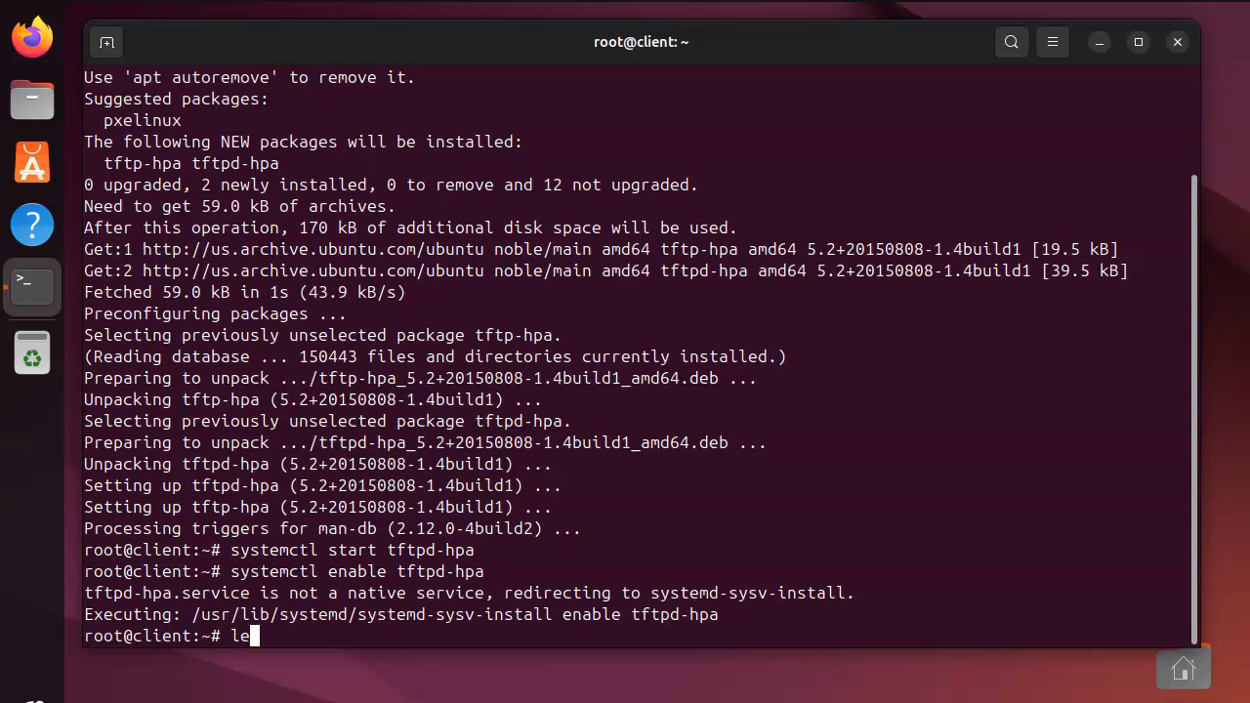
pyautogui.write('ss /etc/')
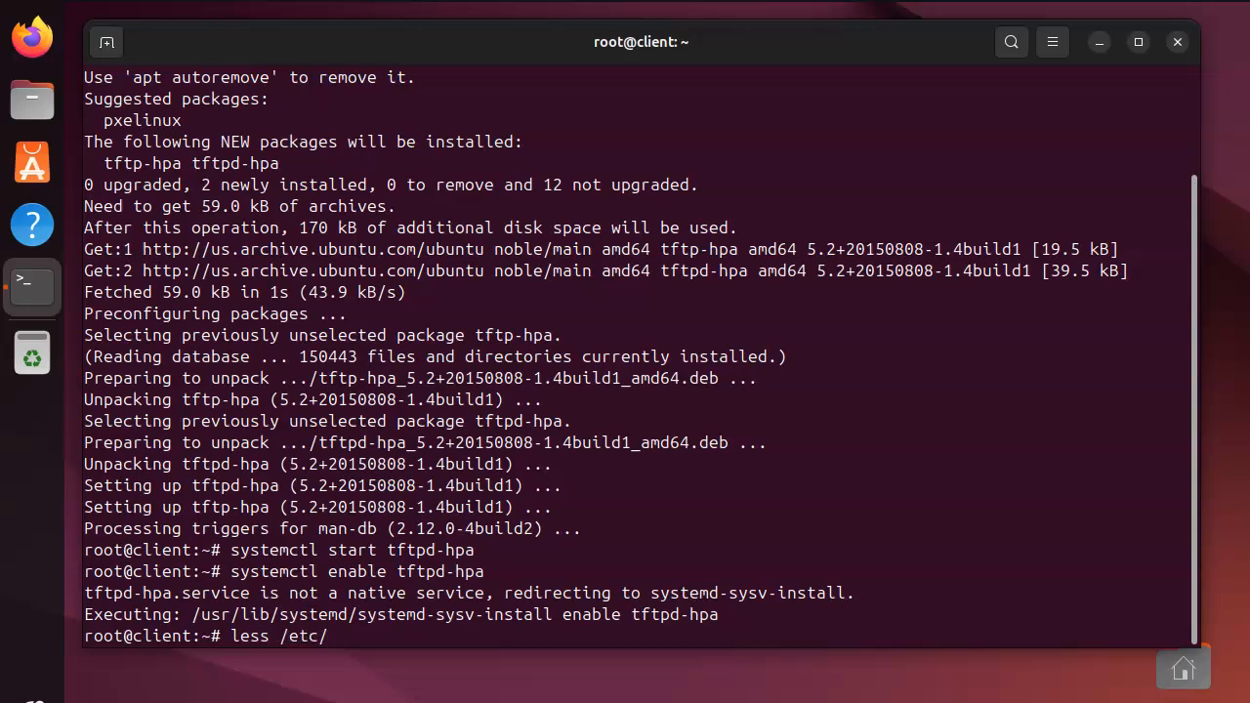
pyautogui.write('default/tftpd-hpa')
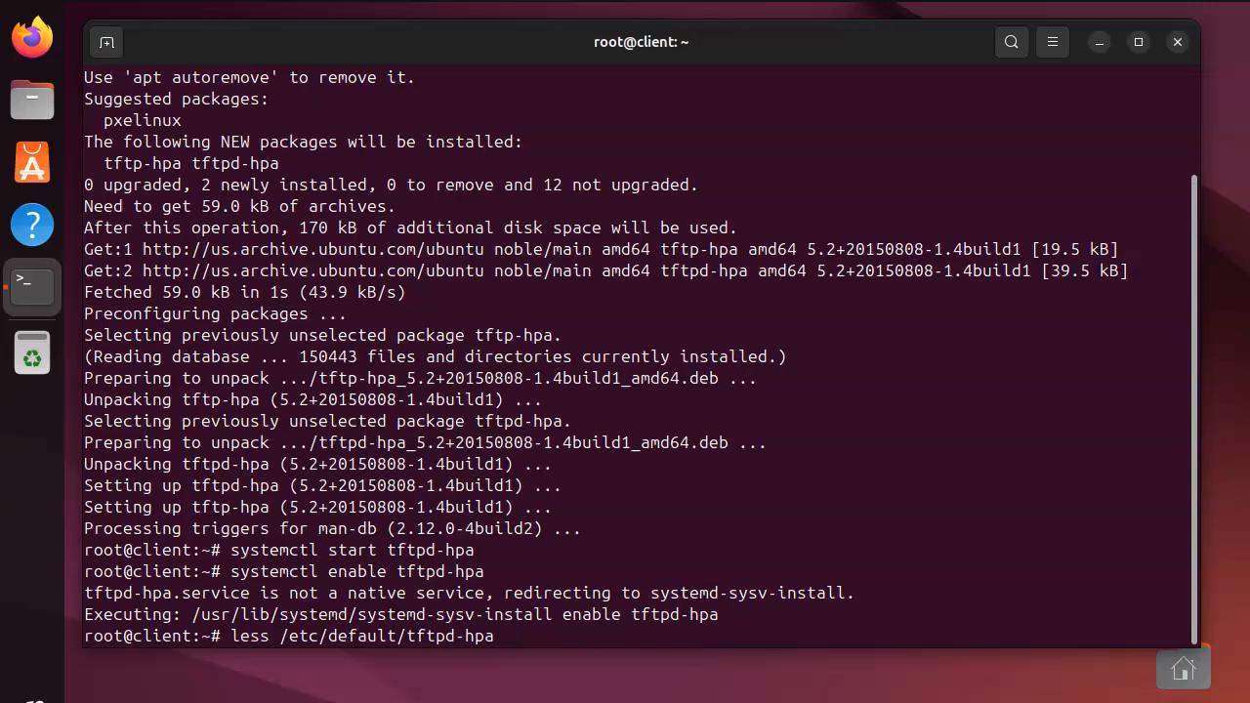
pyautogui.press('Return')
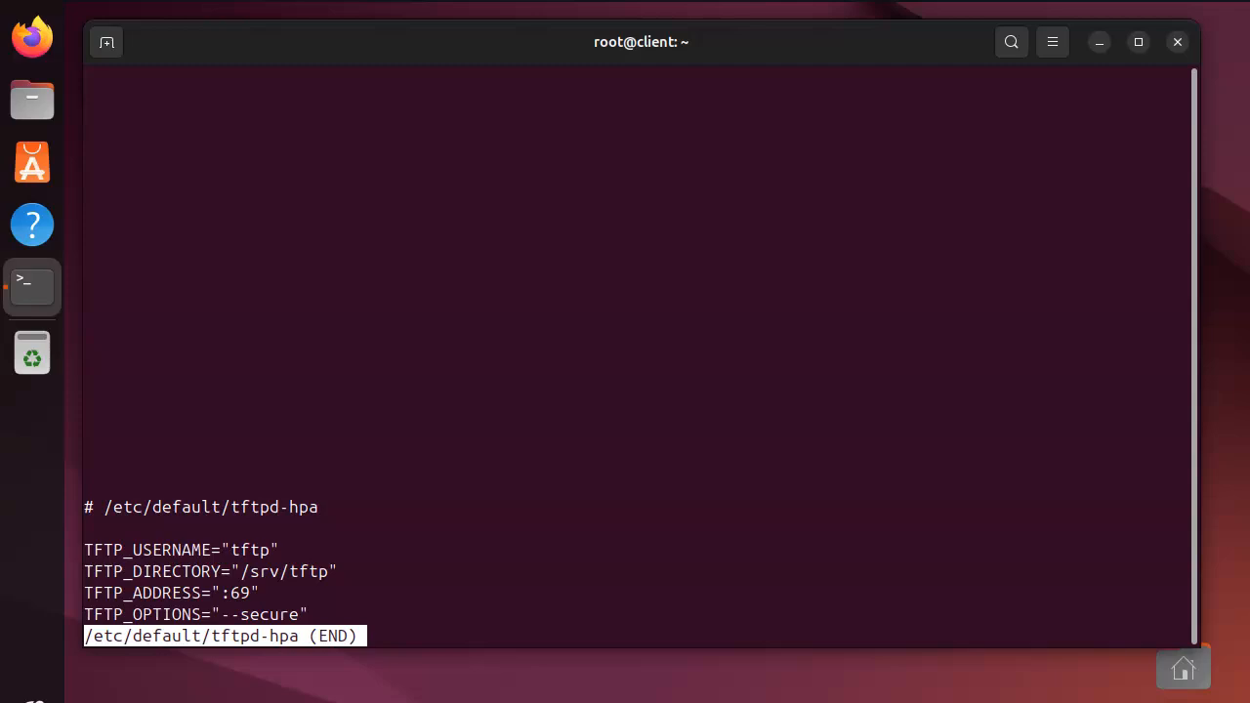
pyautogui.press('q')
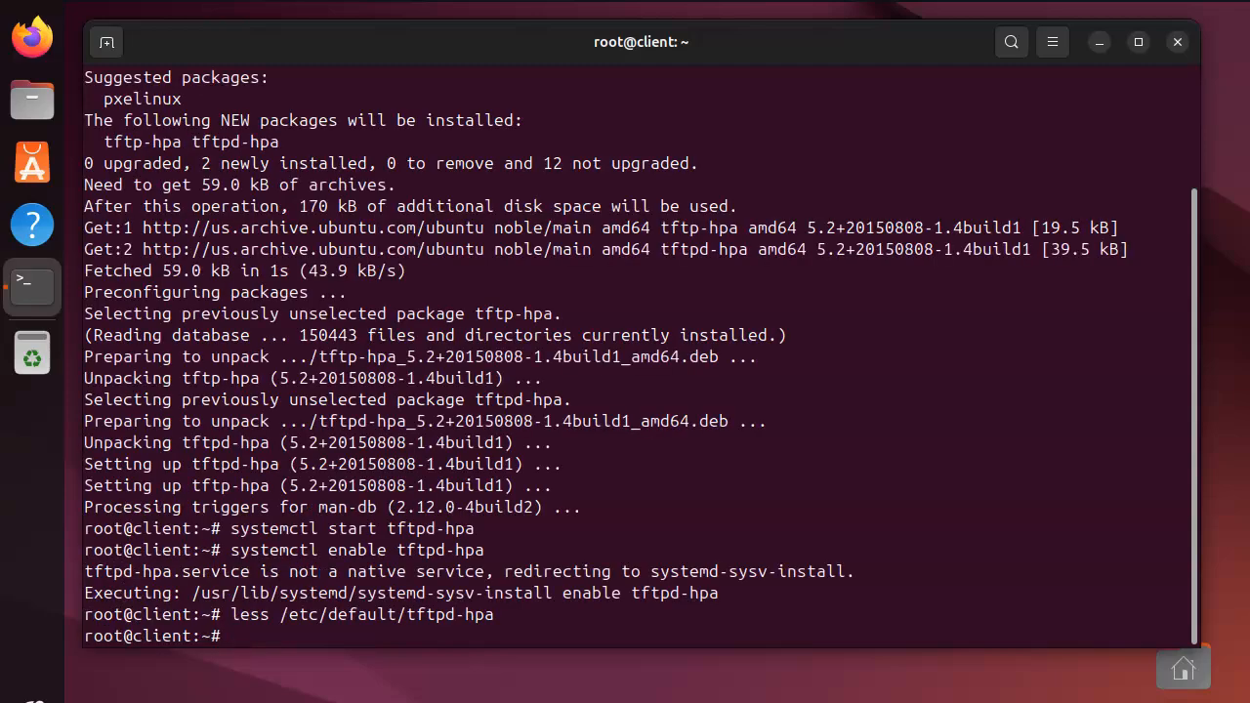
# Change into the /srv/tftp directory.
pyautogui.write('cd /s')
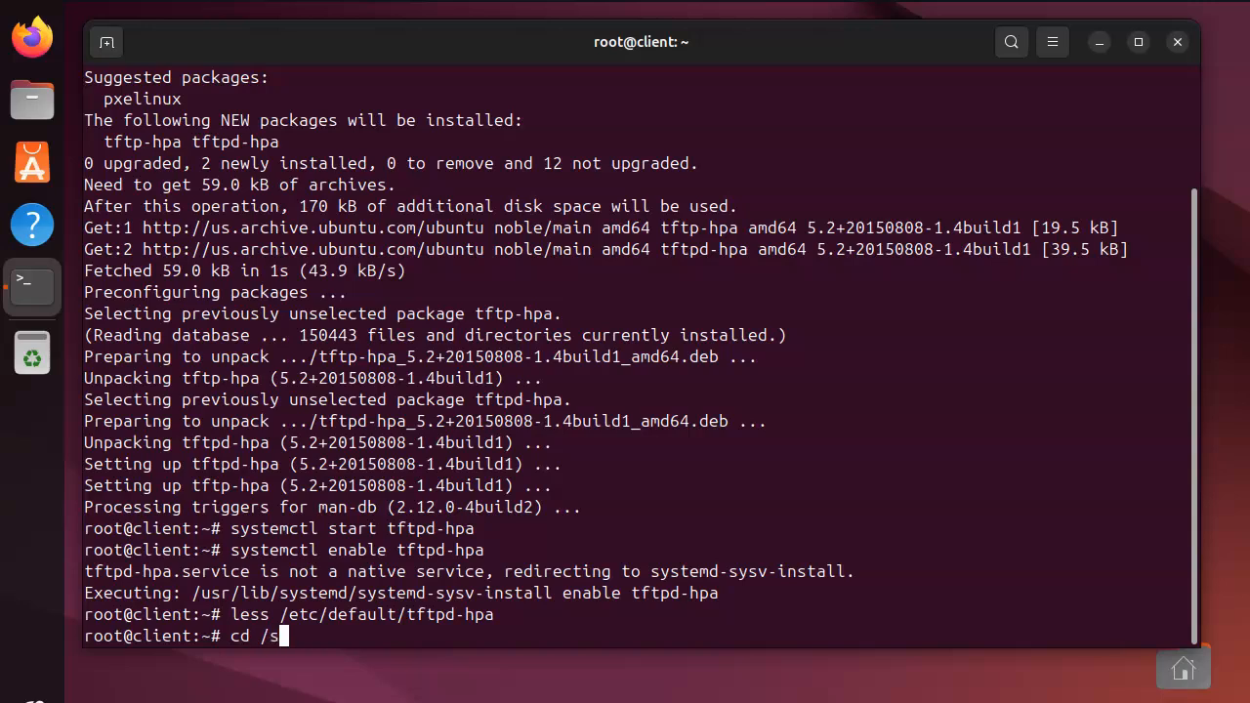
pyautogui.write('rv/tftp/')
pyautogui.write('ls -al')
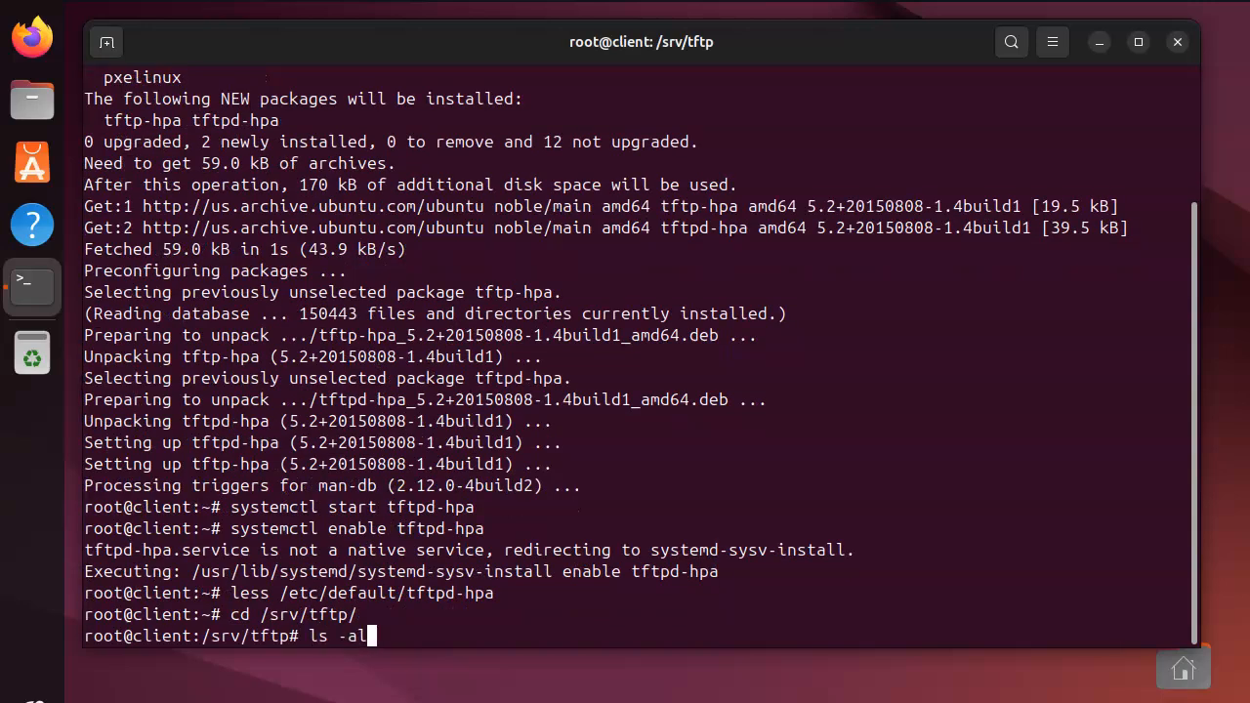
pyautogui.press('Return')
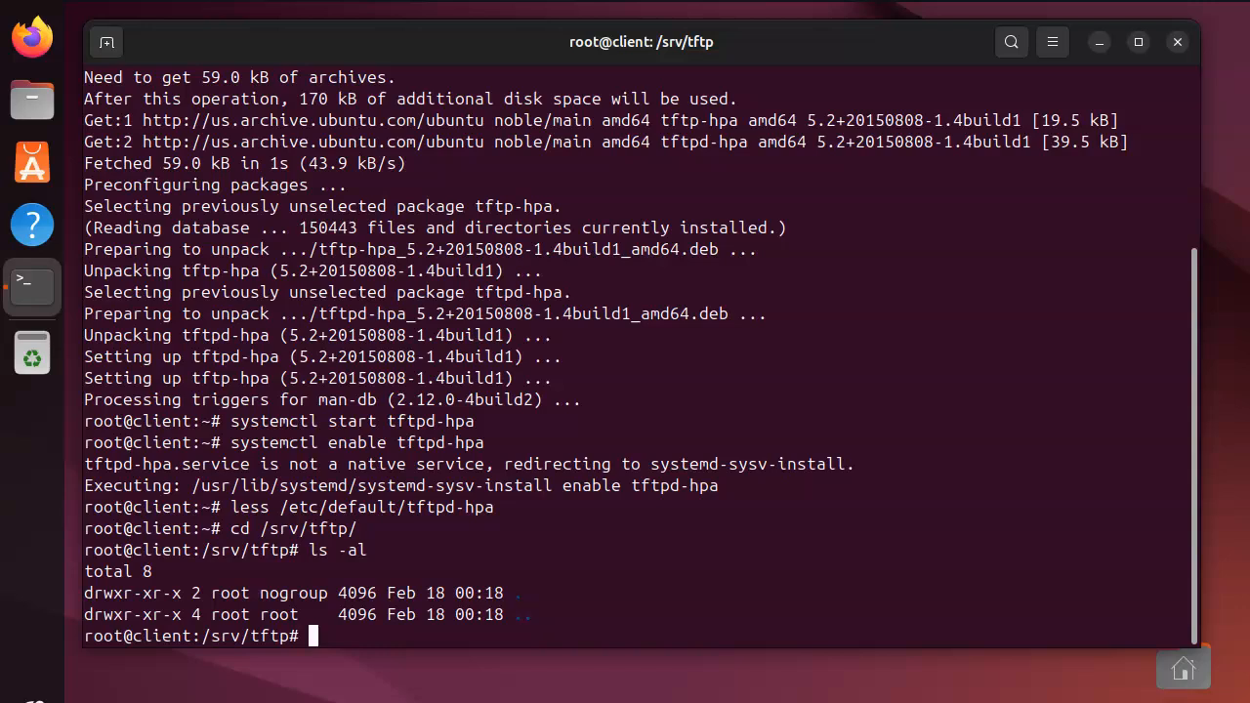
# Create test.txt containing "test data" using echo redirection.
pyautogui.write('echo "')
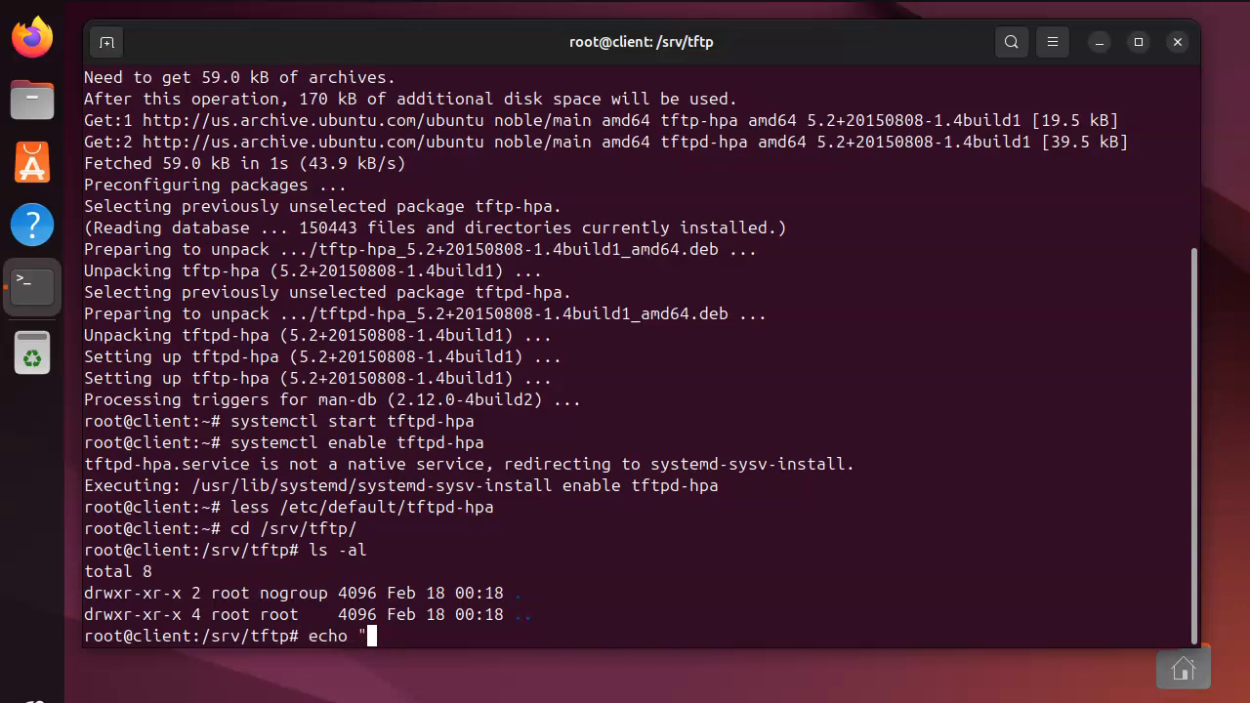
pyautogui.write('t')
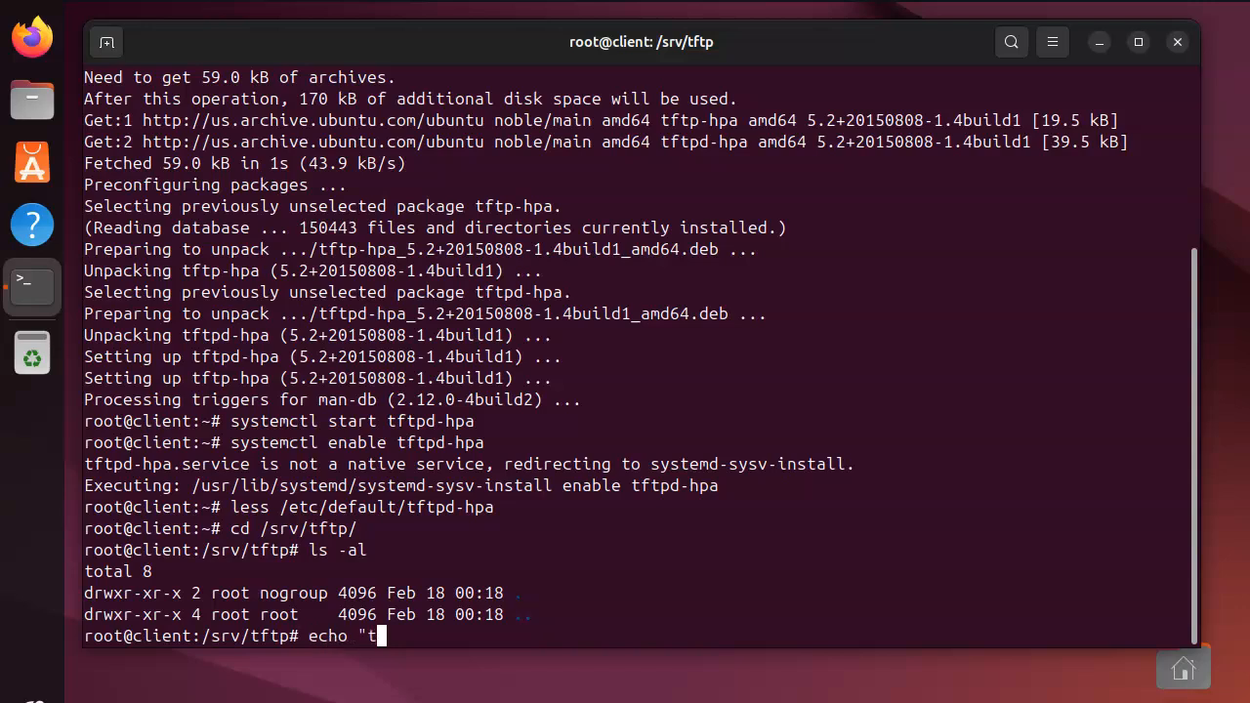
pyautogui.write('est data')
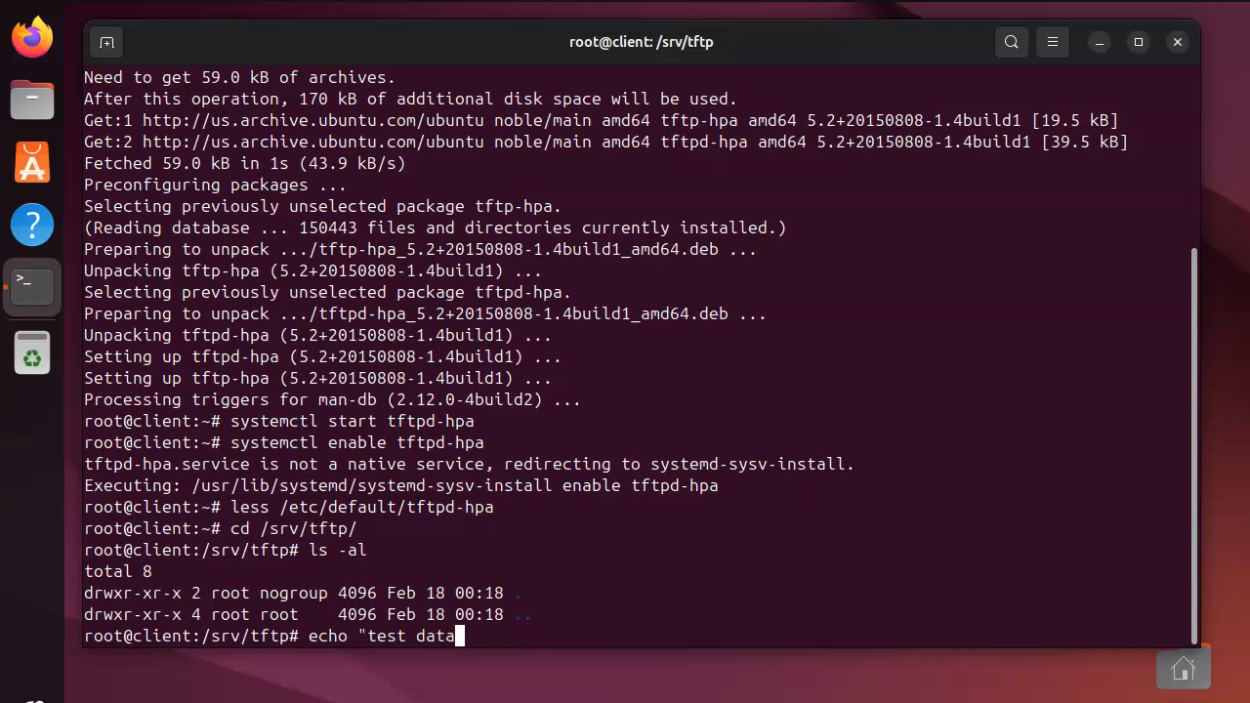
pyautogui.write('"')
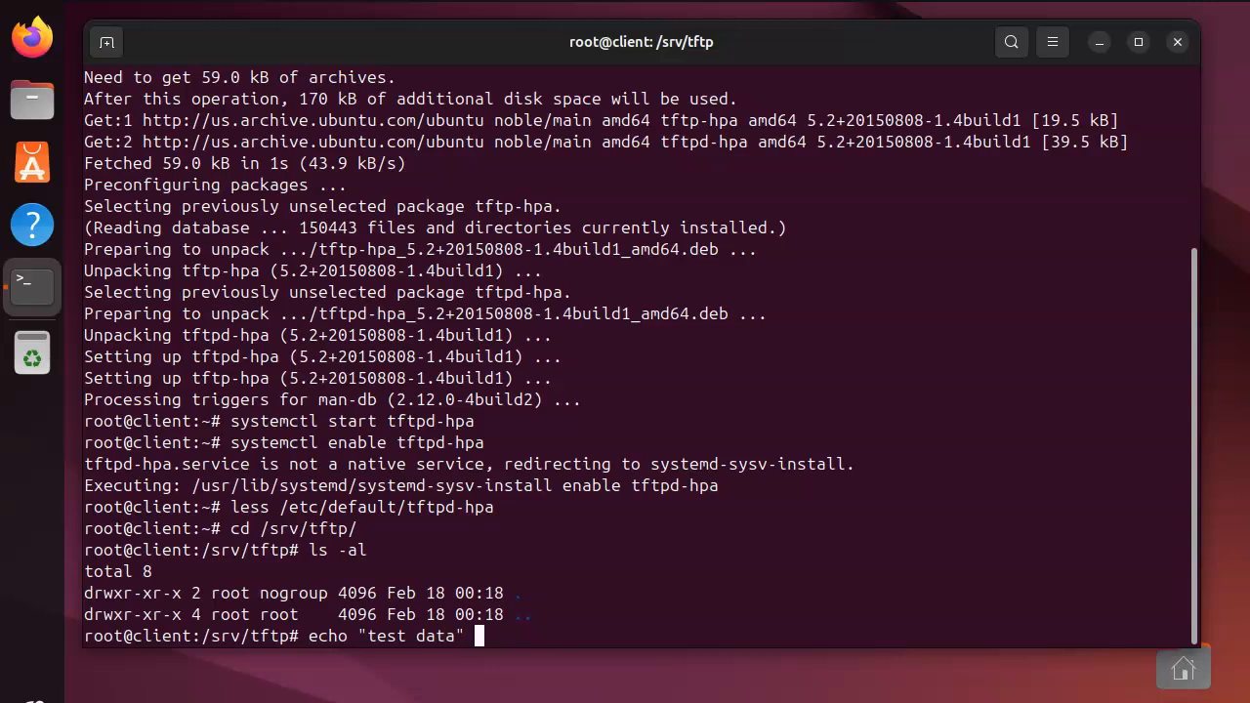
pyautogui.write('> te')
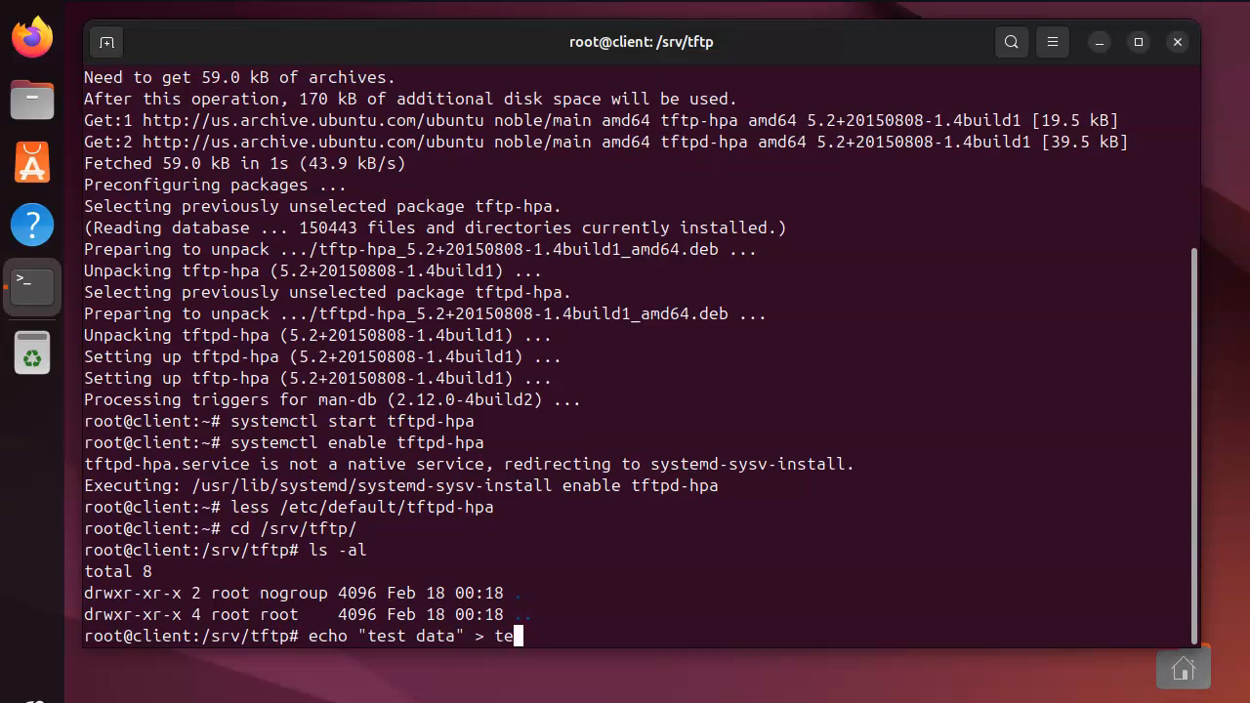
pyautogui.write('st.')
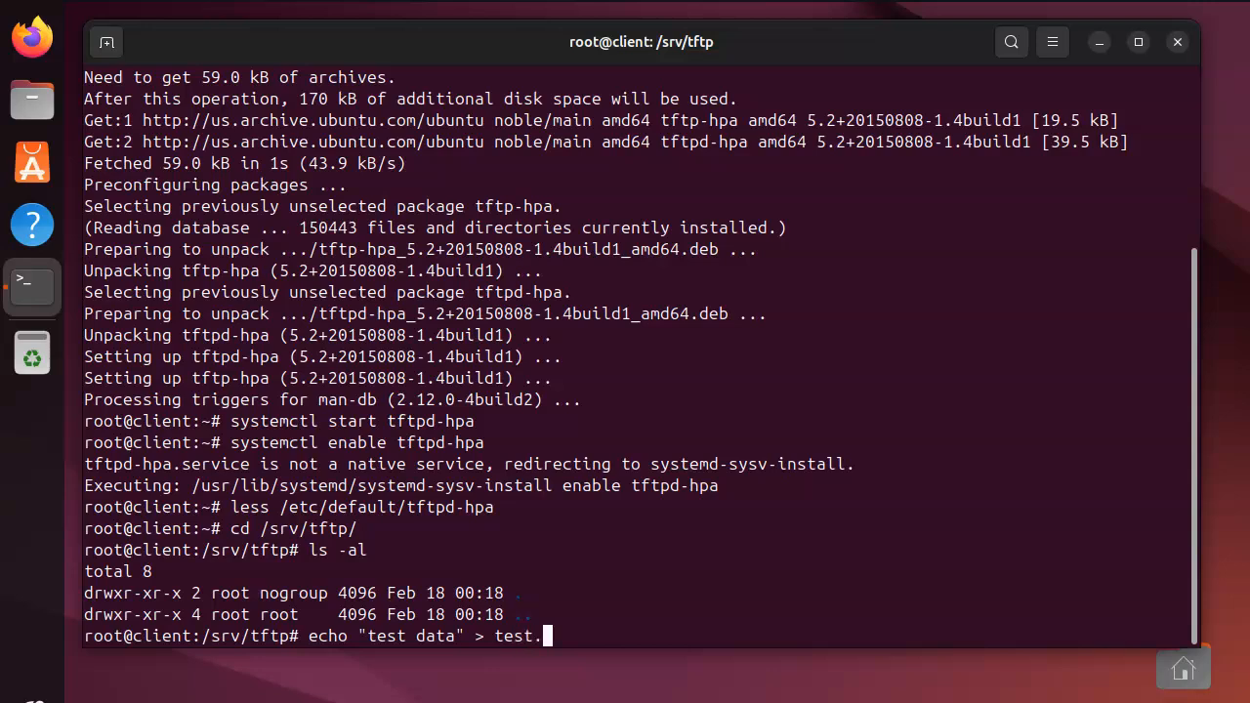
pyautogui.write('txt')
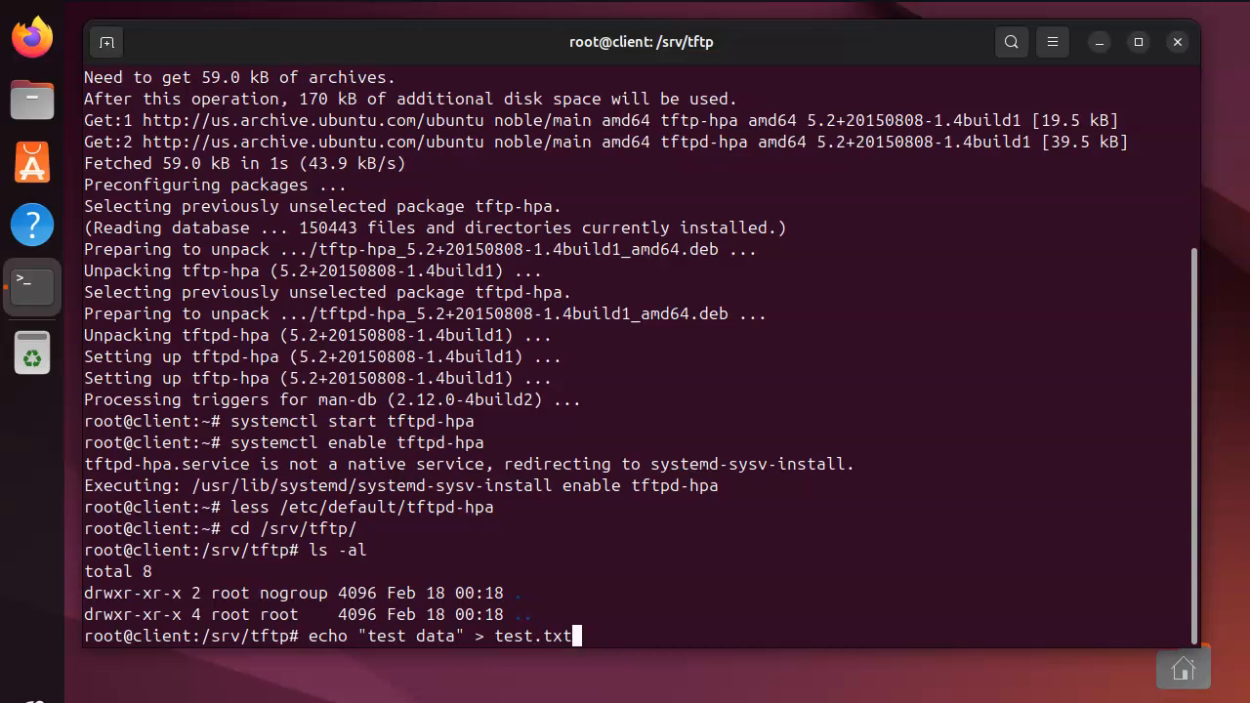
pyautogui.press('Return')
pyautogui.write('ls -')
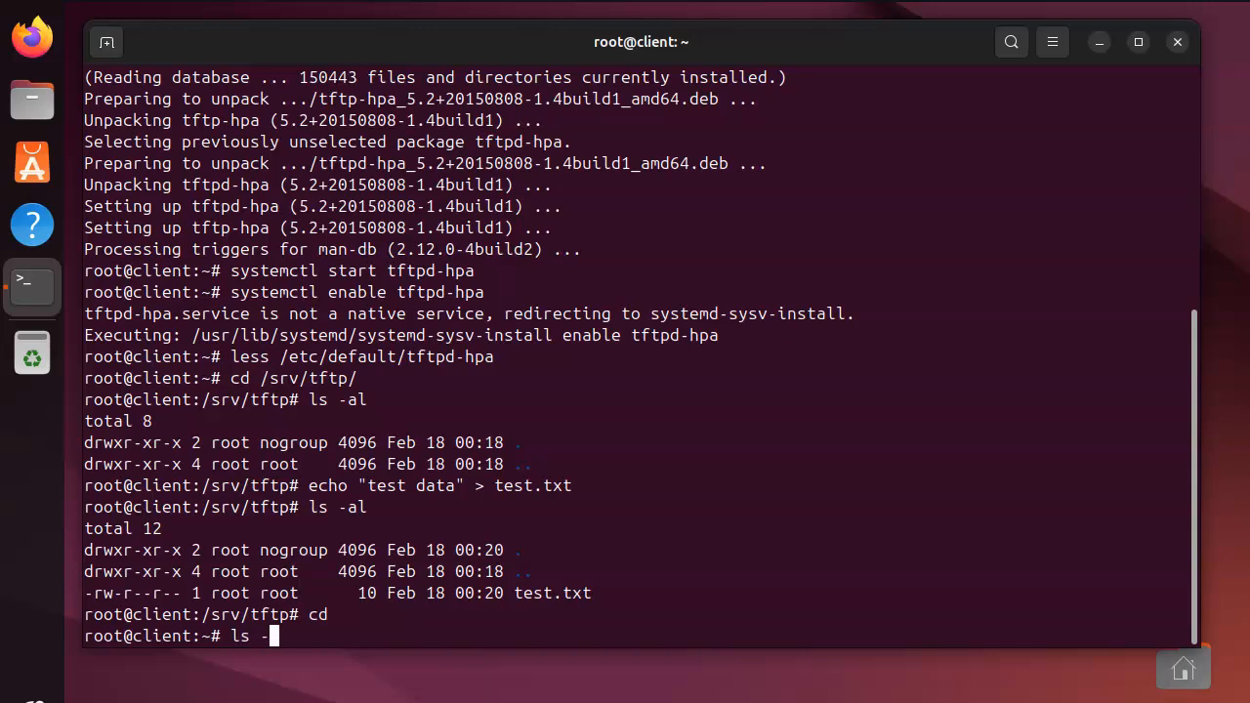
# List the home directory and launch the tftp client.
pyautogui.press('Return')
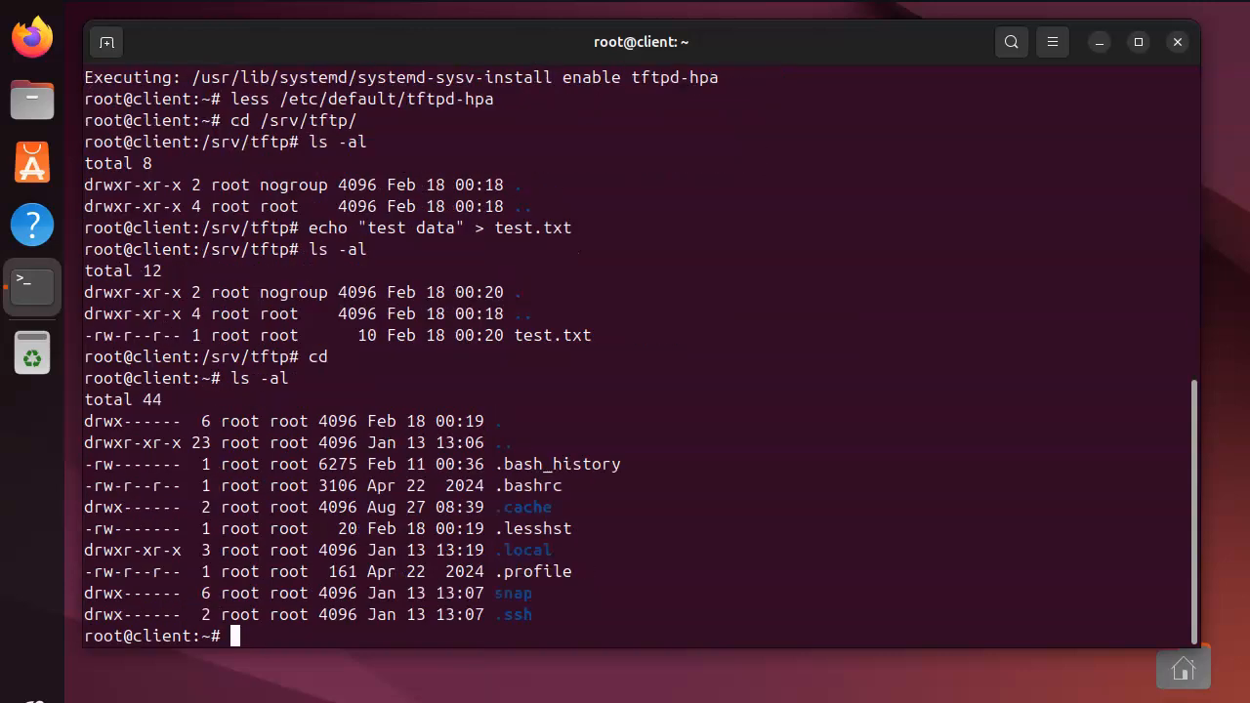
pyautogui.write('t')
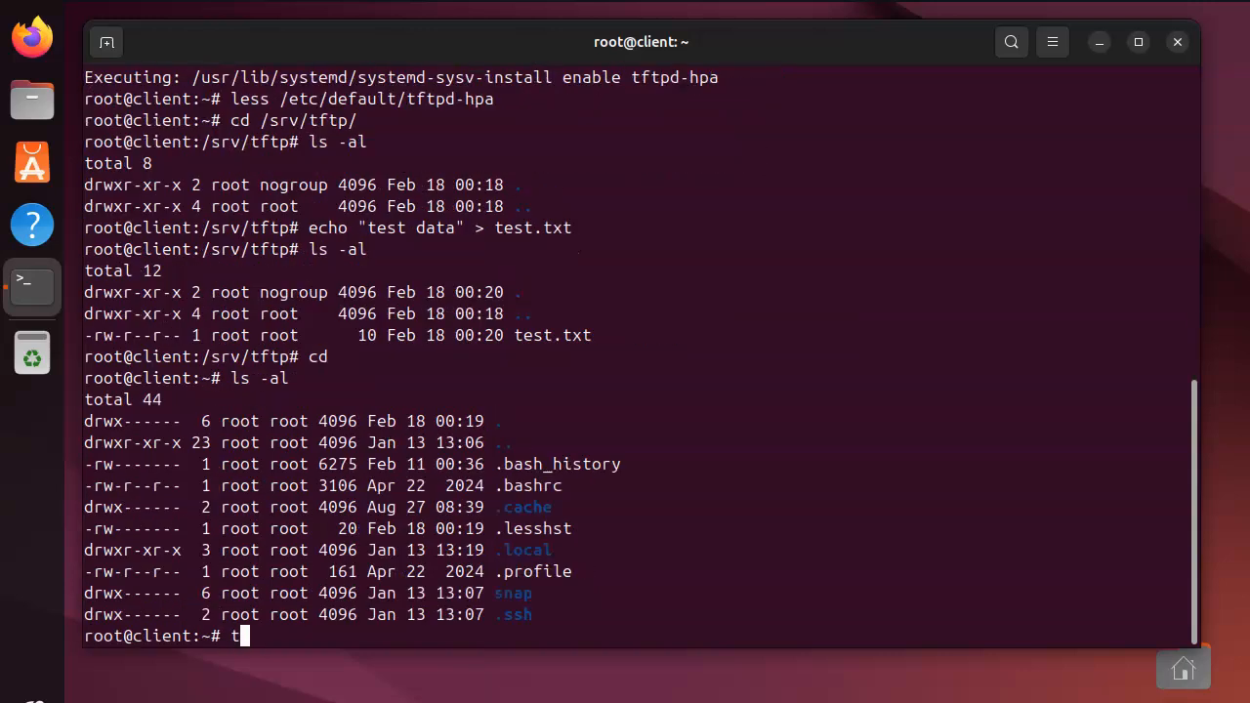
pyautogui.write('ftp')
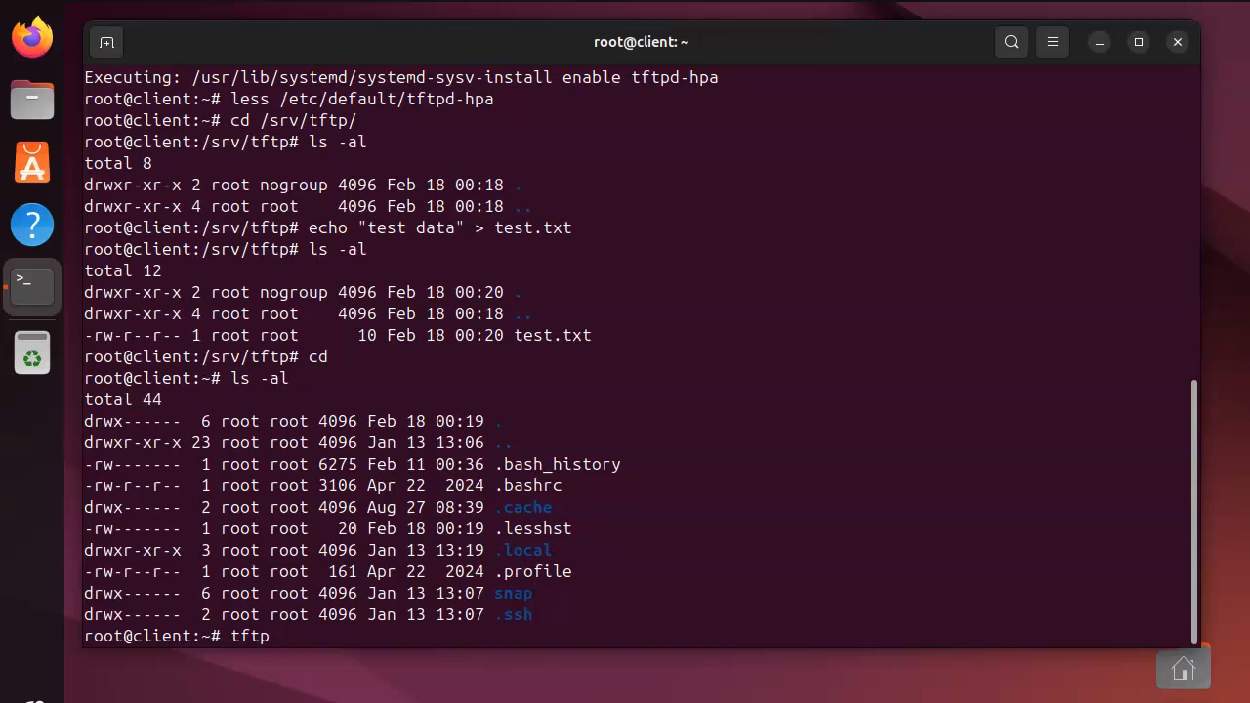
pyautogui.press('Return')
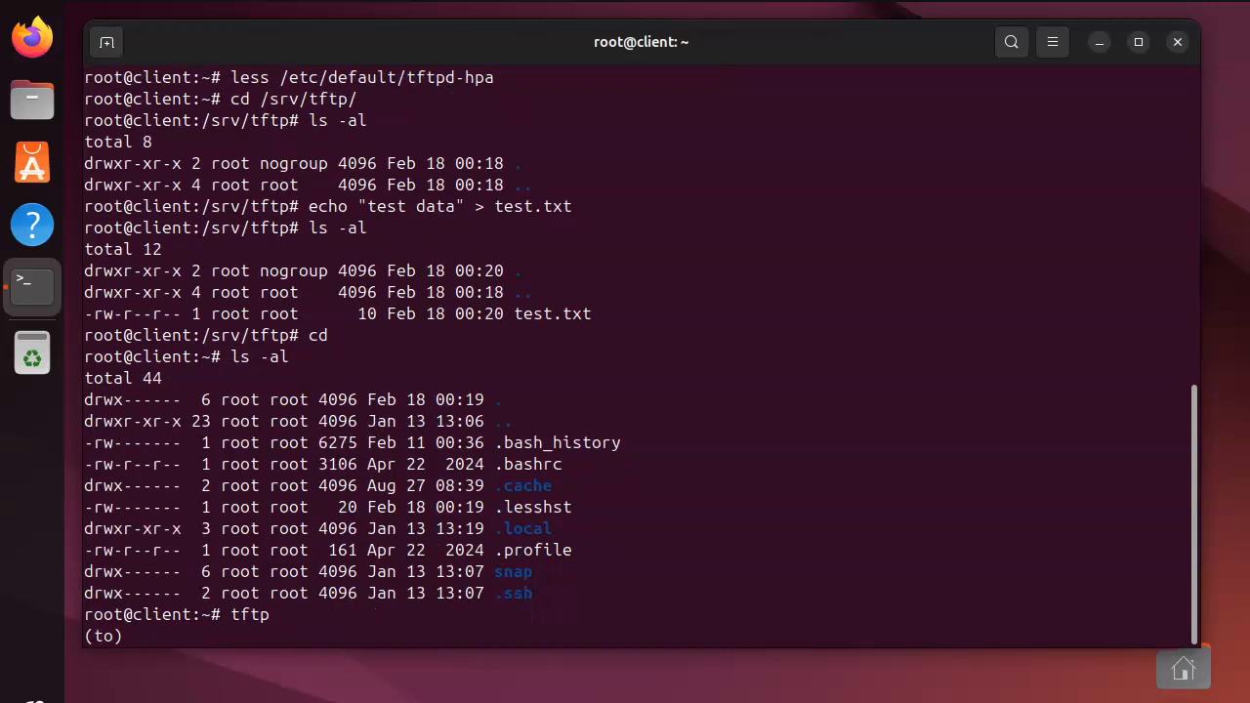
# Connect the tftp client to localhost.
pyautogui.write('localhost')
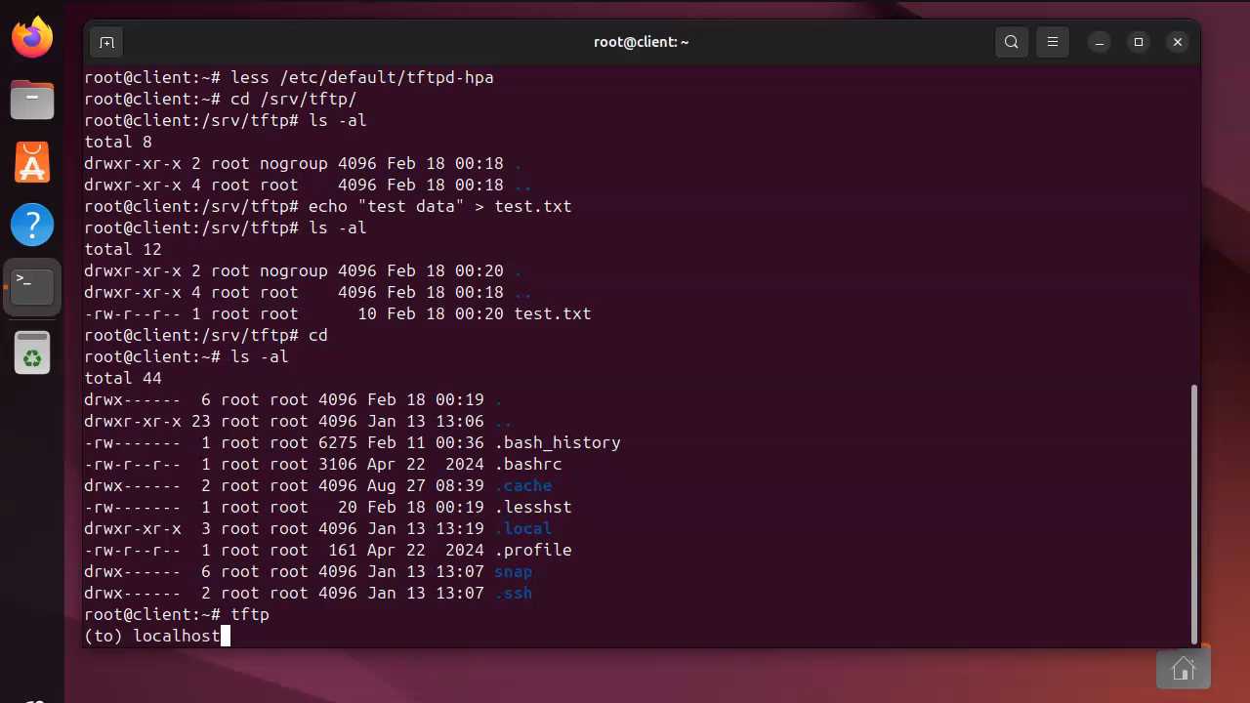
pyautogui.press('Return')
pyautogui.write('help')
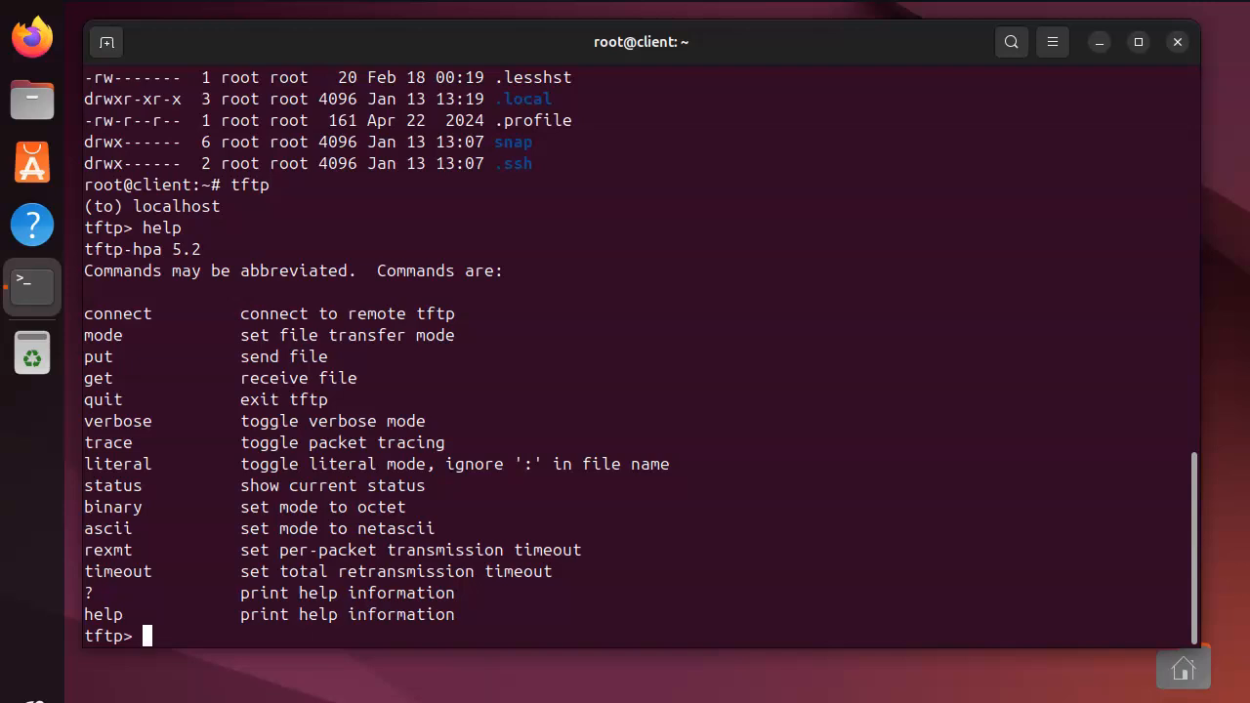
# Download test.txt from the local tftp server with get.
pyautogui.write('g')
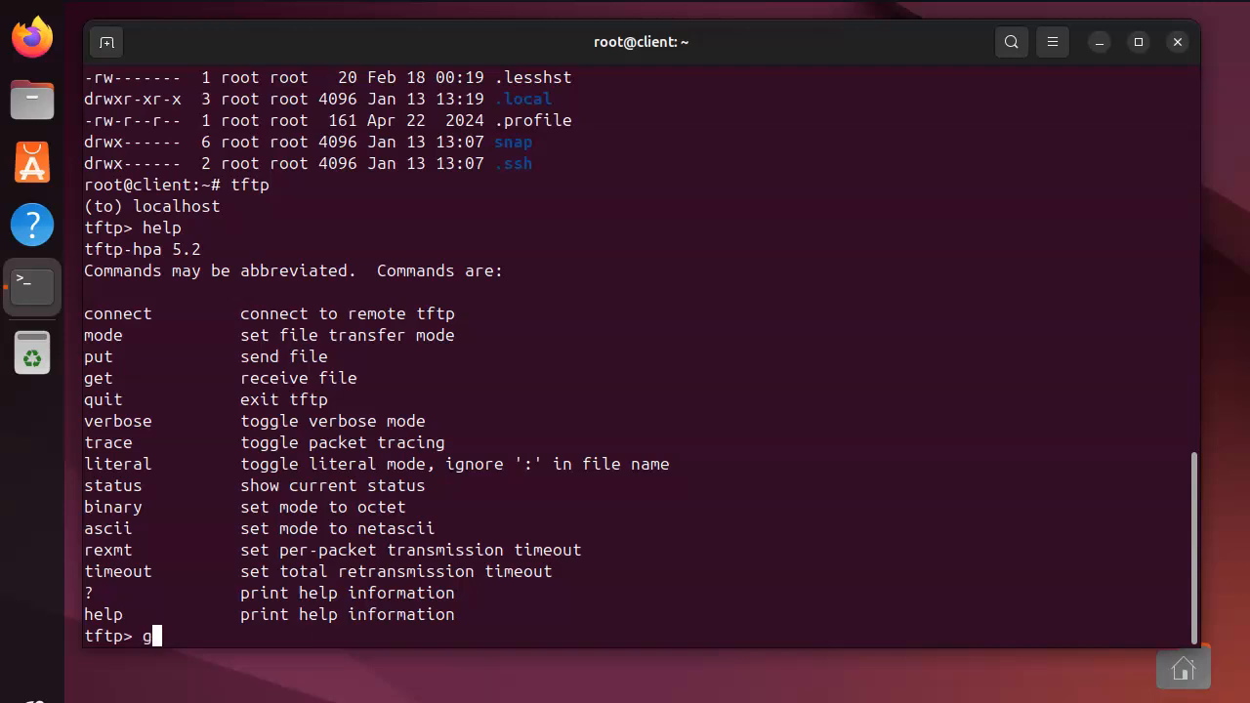
pyautogui.write('et tes')
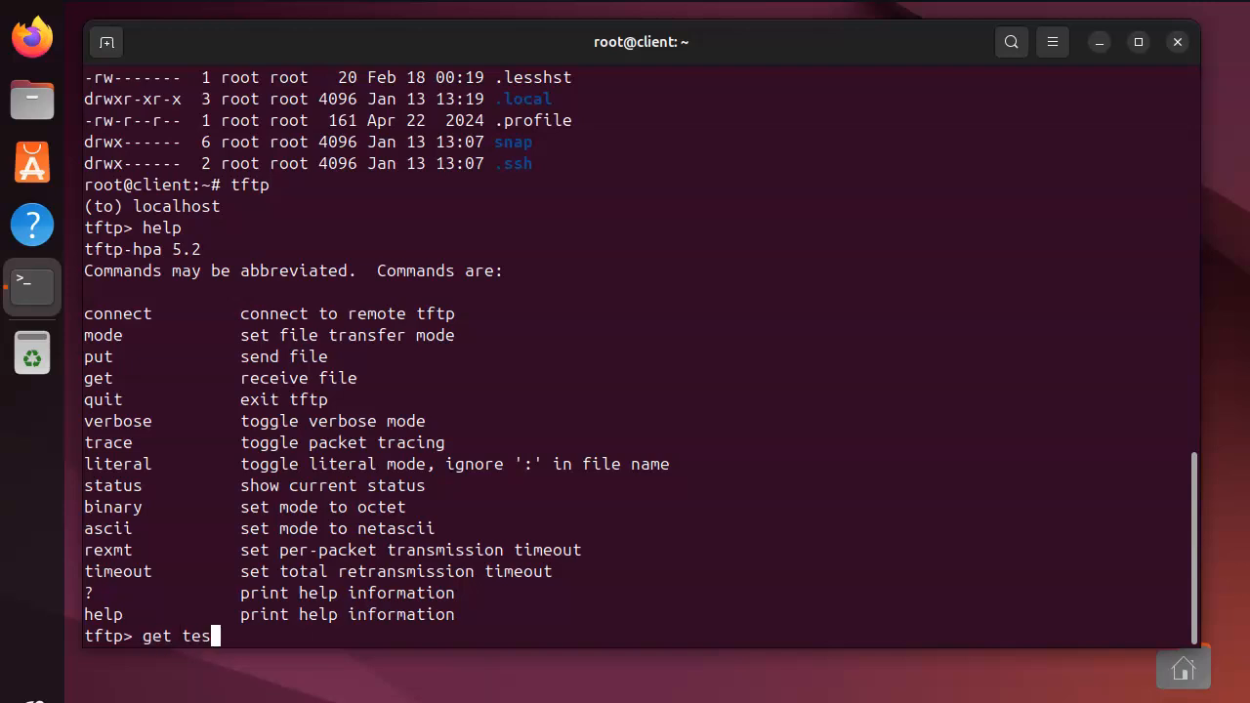
pyautogui.write('t.txt')
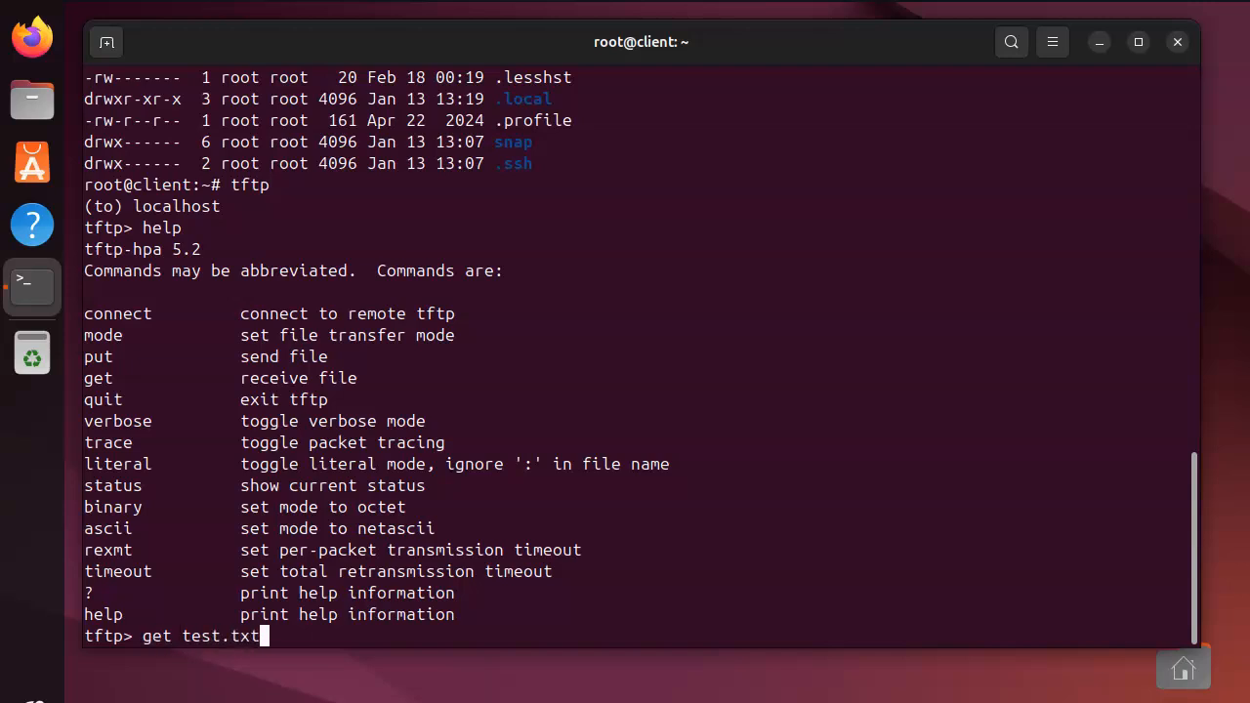
pyautogui.press('Return')
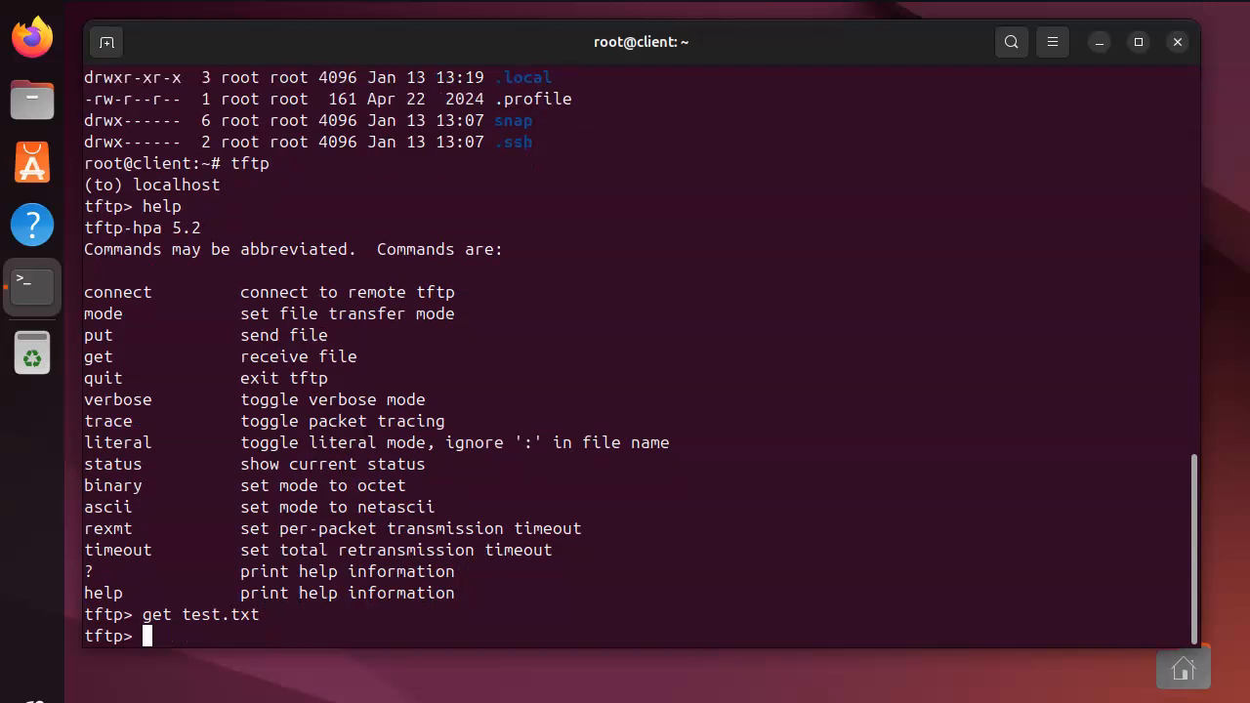
# Quit the tftp client session.
pyautogui.write('quit')
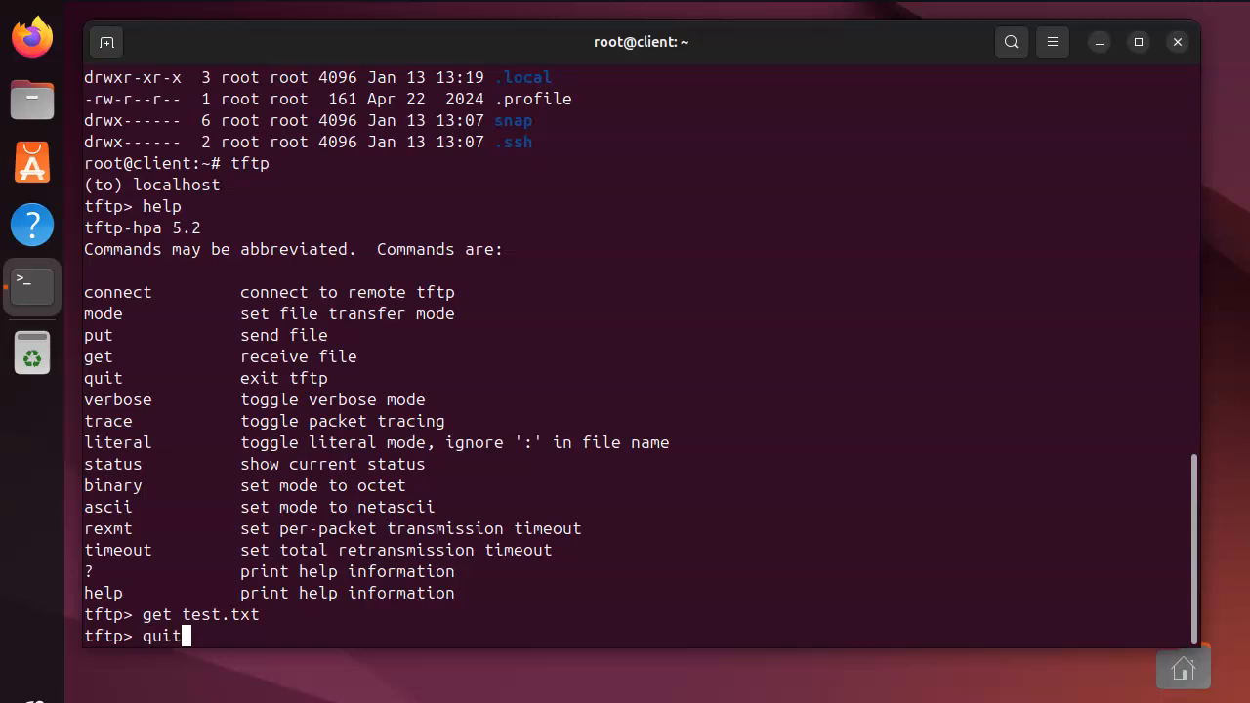
pyautogui.press('Return')
pyautogui.write('ls -al')
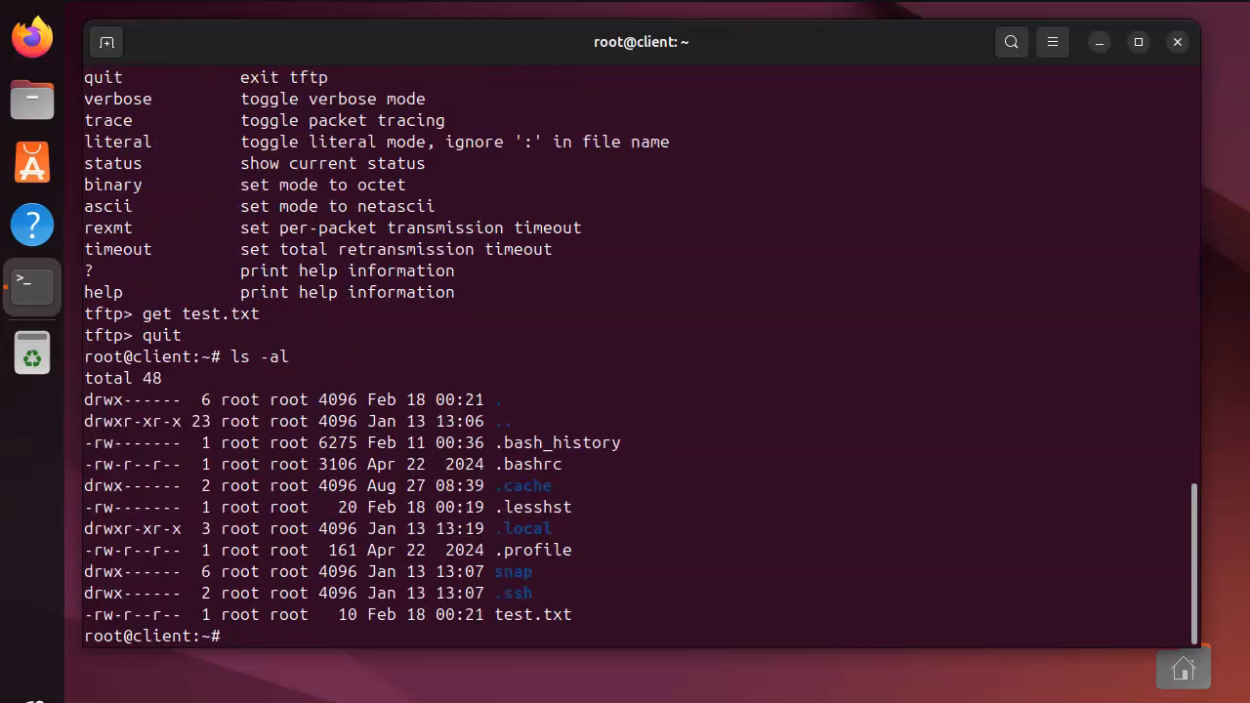
# Display the downloaded test.txt contents, reading "test data", with cat.
pyautogui.write('cat test.txt')
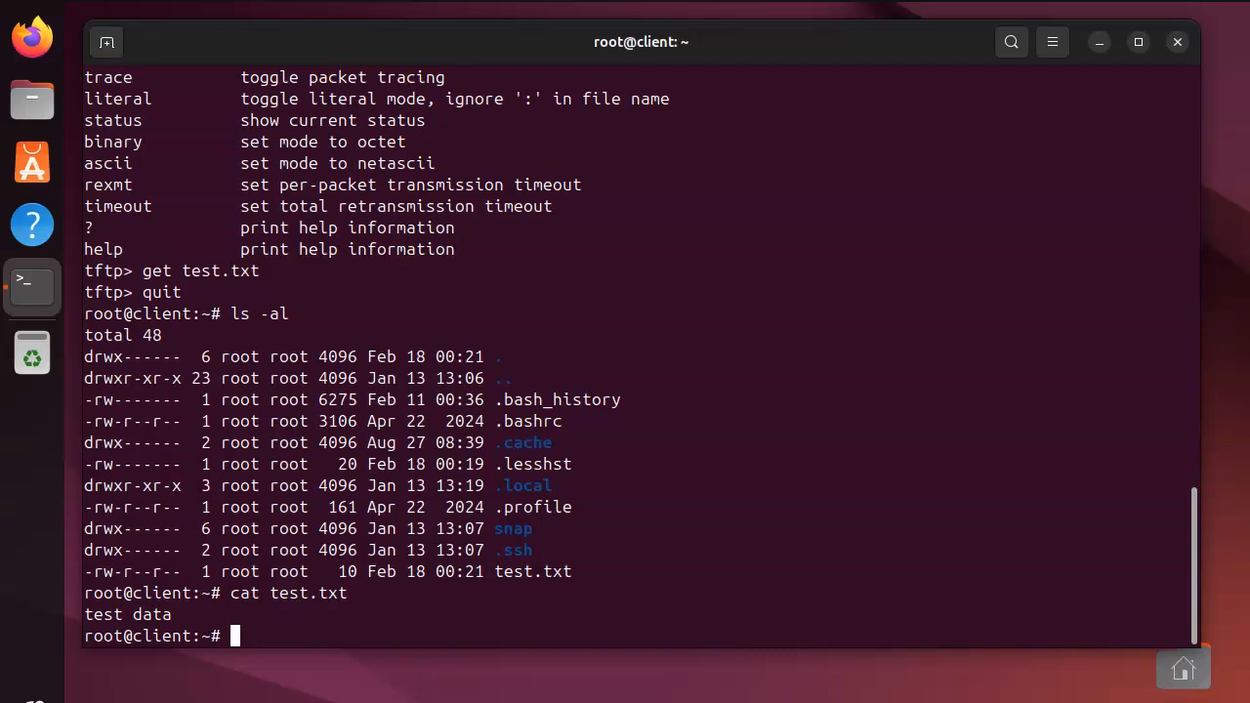
pyautogui.moveTo(580, 215)
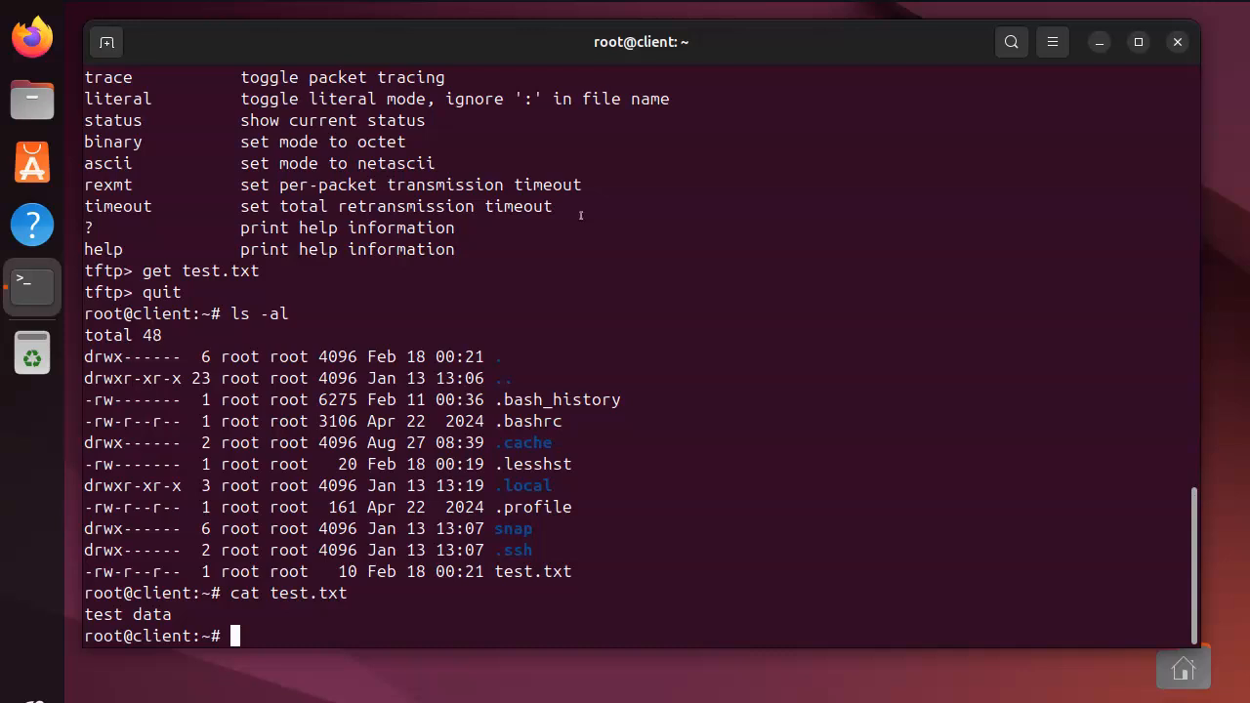